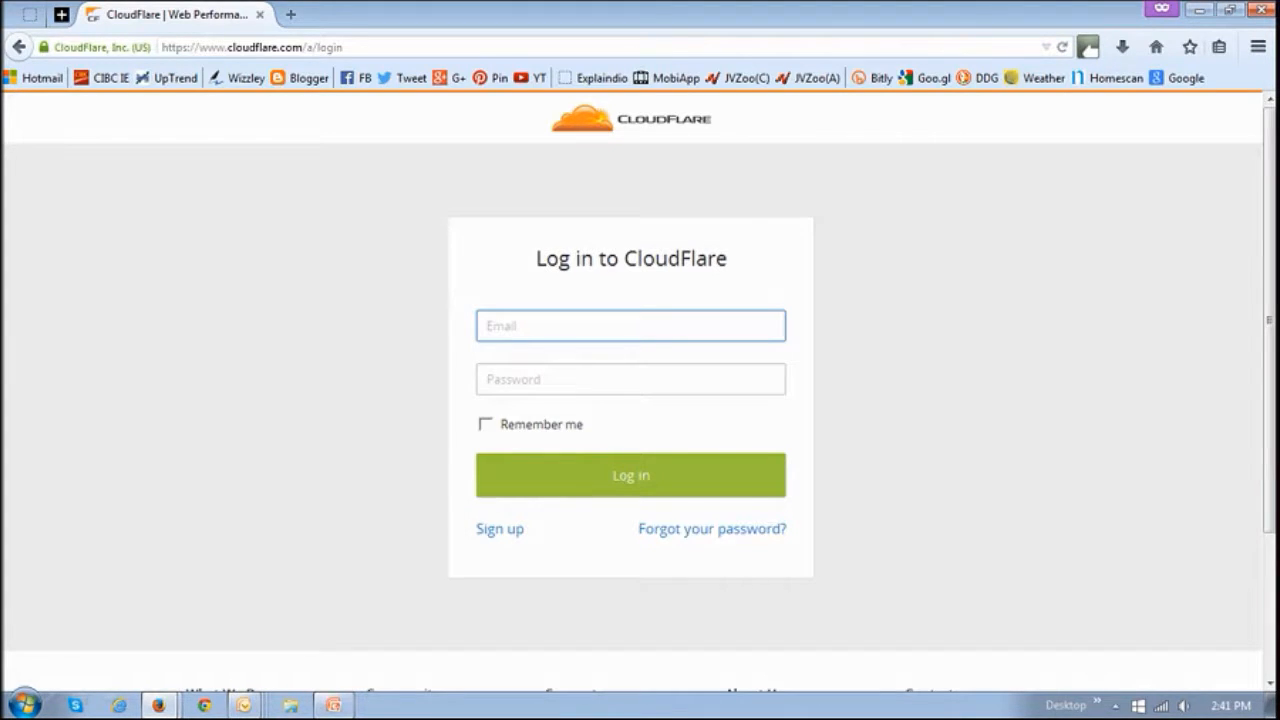
Sign in with the account email and password to reach the Get Started page
click(630, 474)
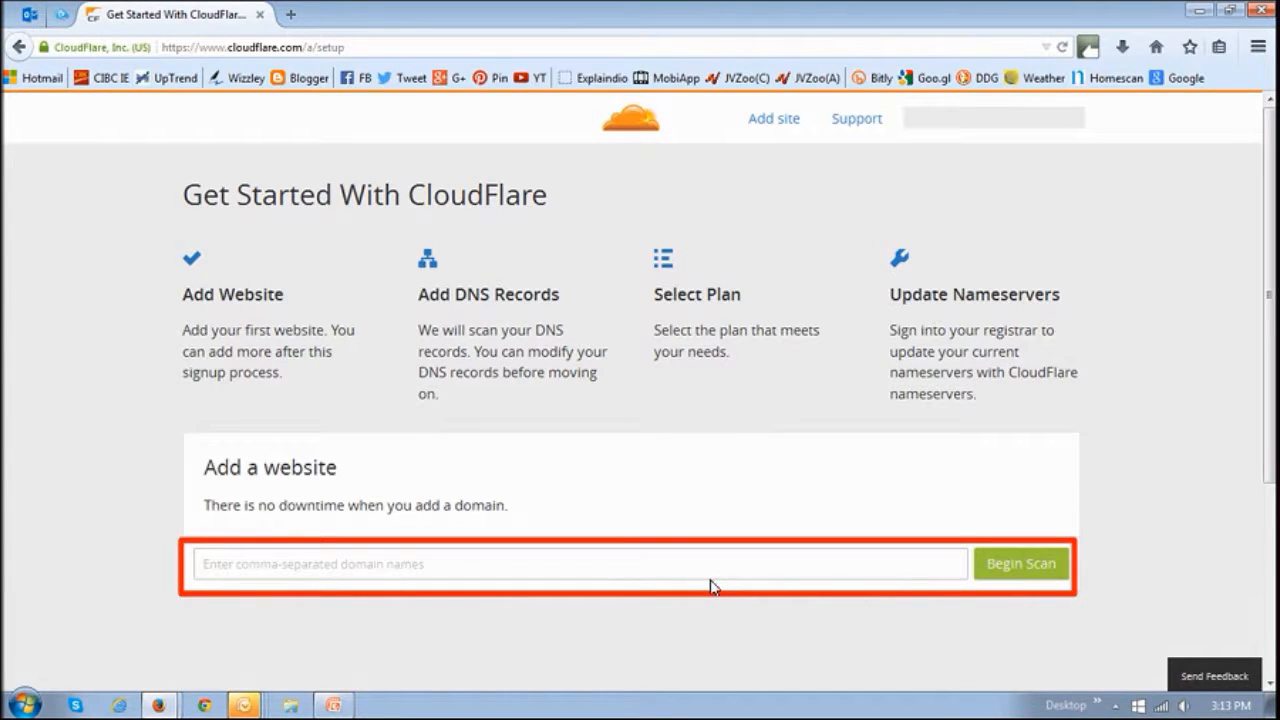
Enter bestvideoadvertising.com as the website to add for DNS scanning
text(bestvideoadvertising.com)
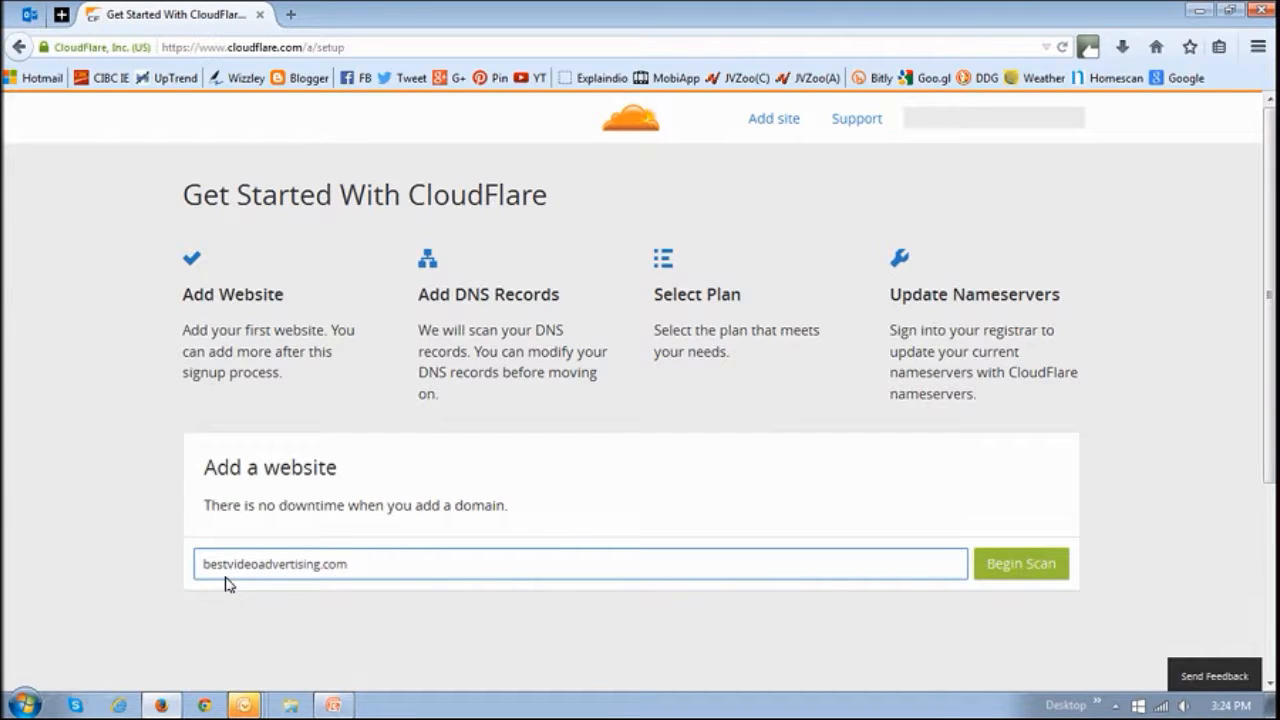
mouse_move(436, 592)
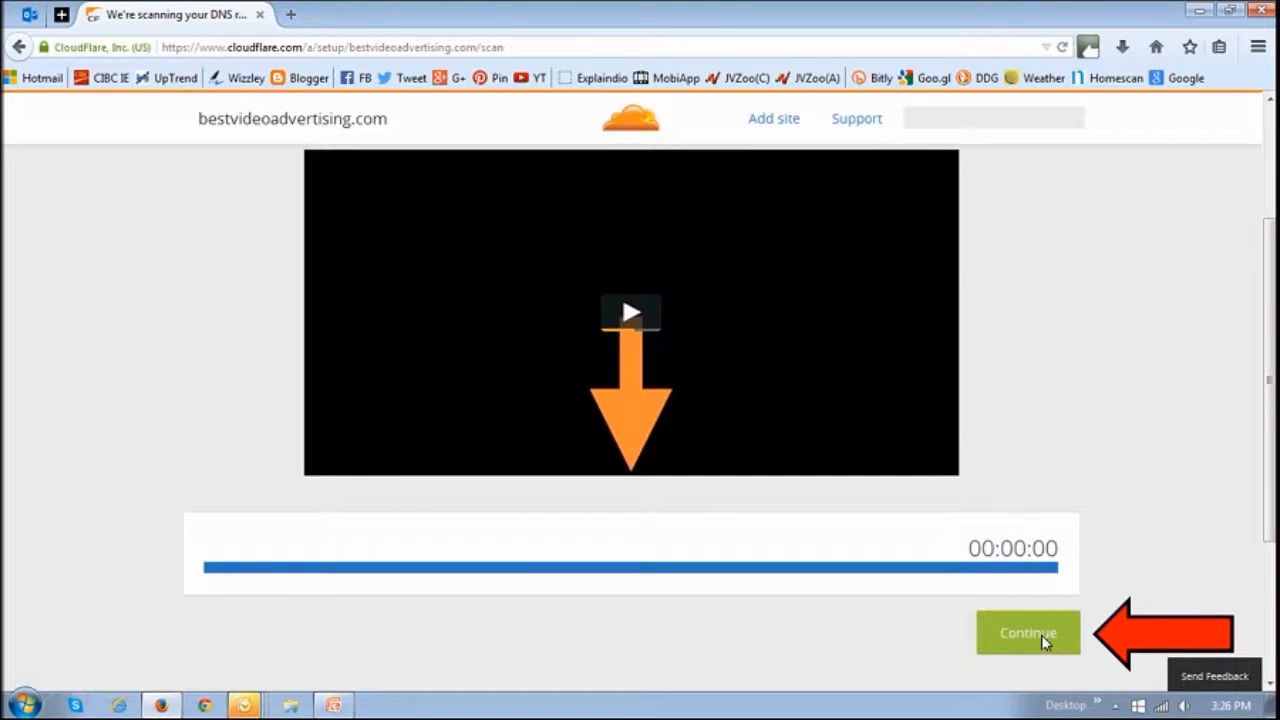
Continue past the finished scan, review the detected DNS records and accept them
click(1028, 632)
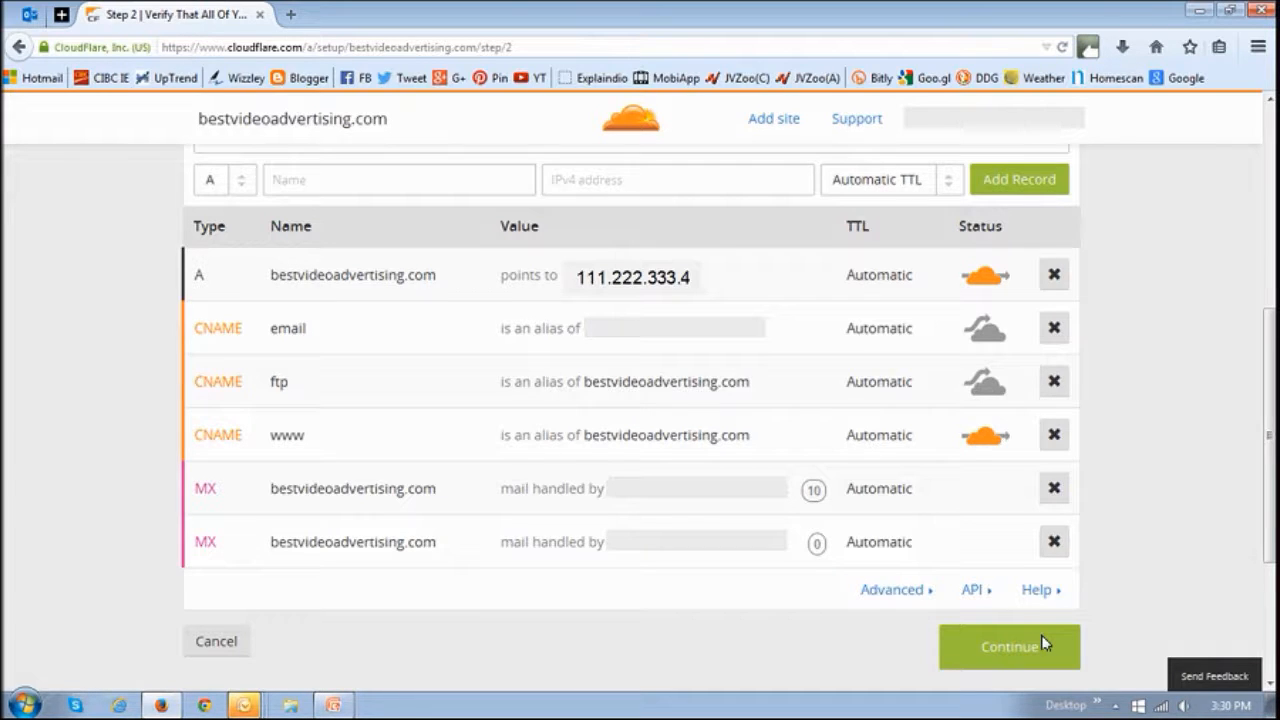
mouse_move(732, 528)
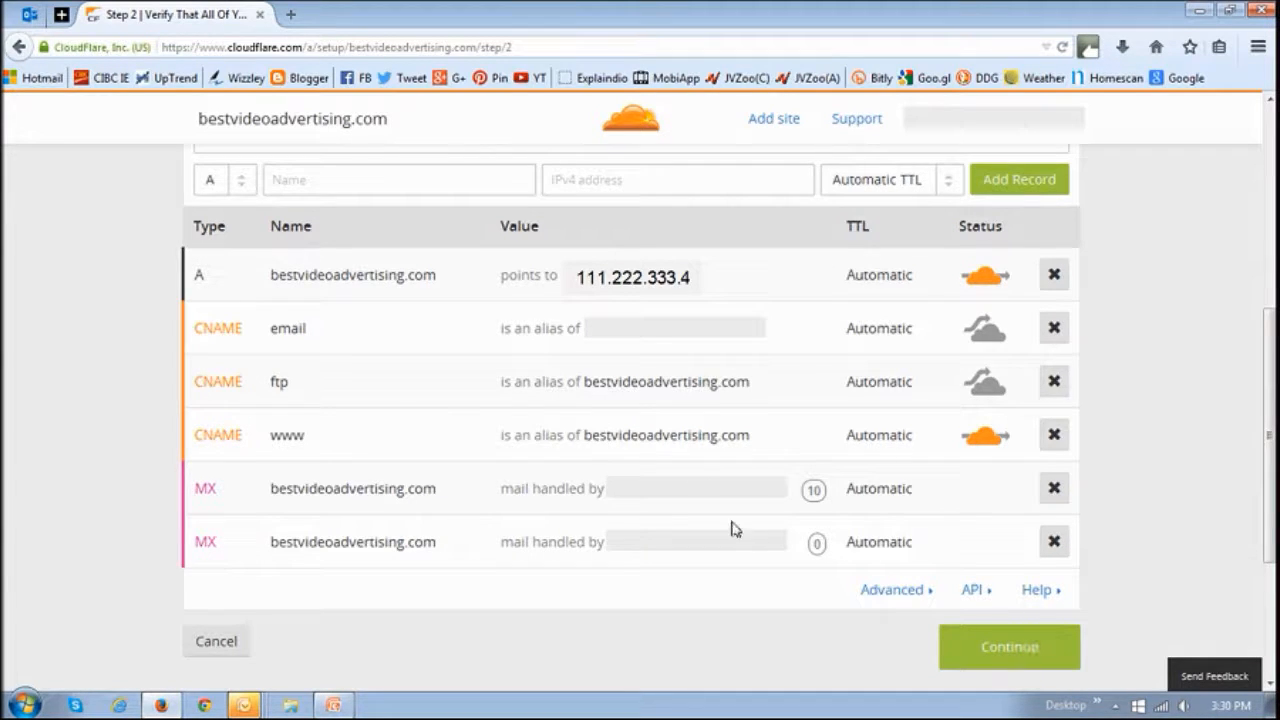
click(632, 276)
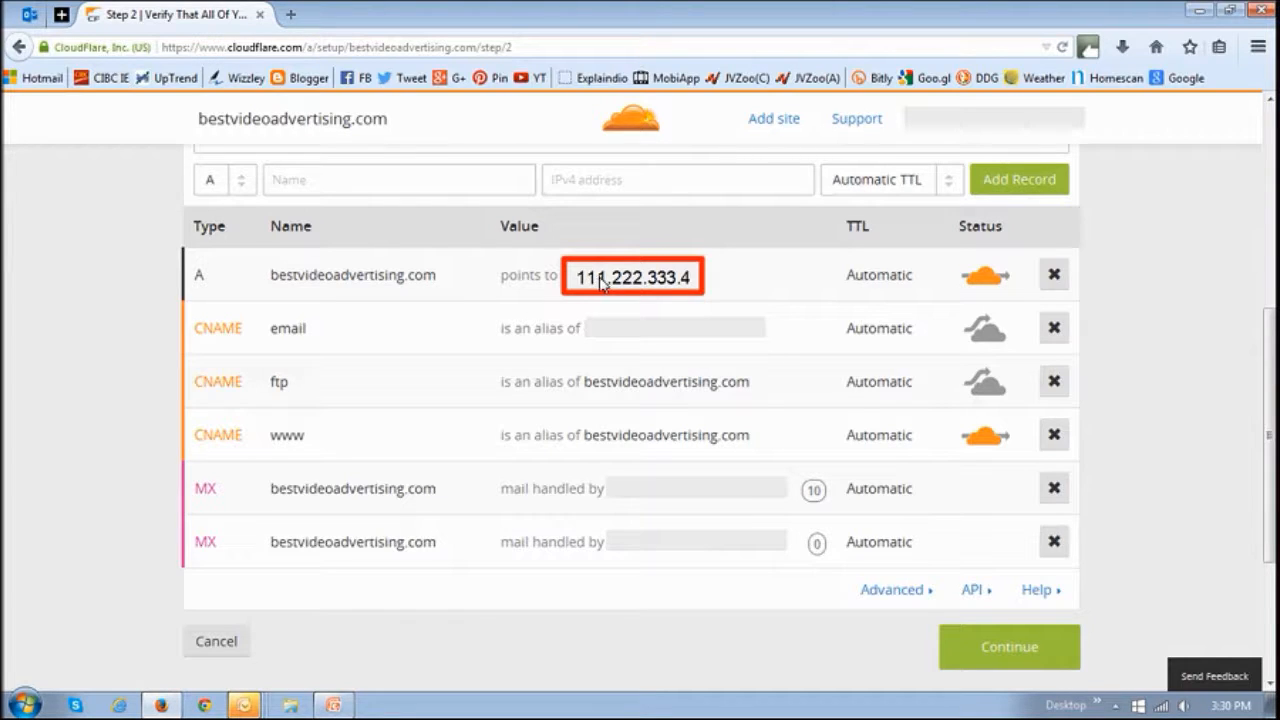
mouse_move(900, 472)
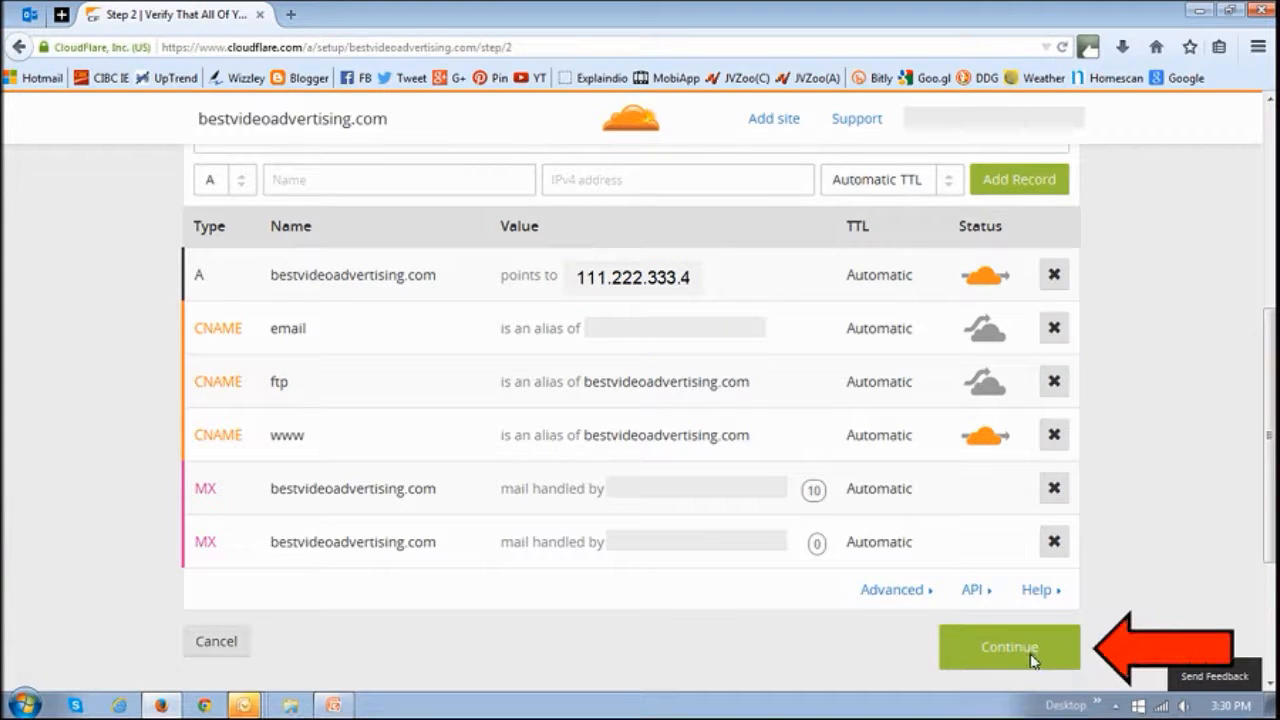
click(1008, 648)
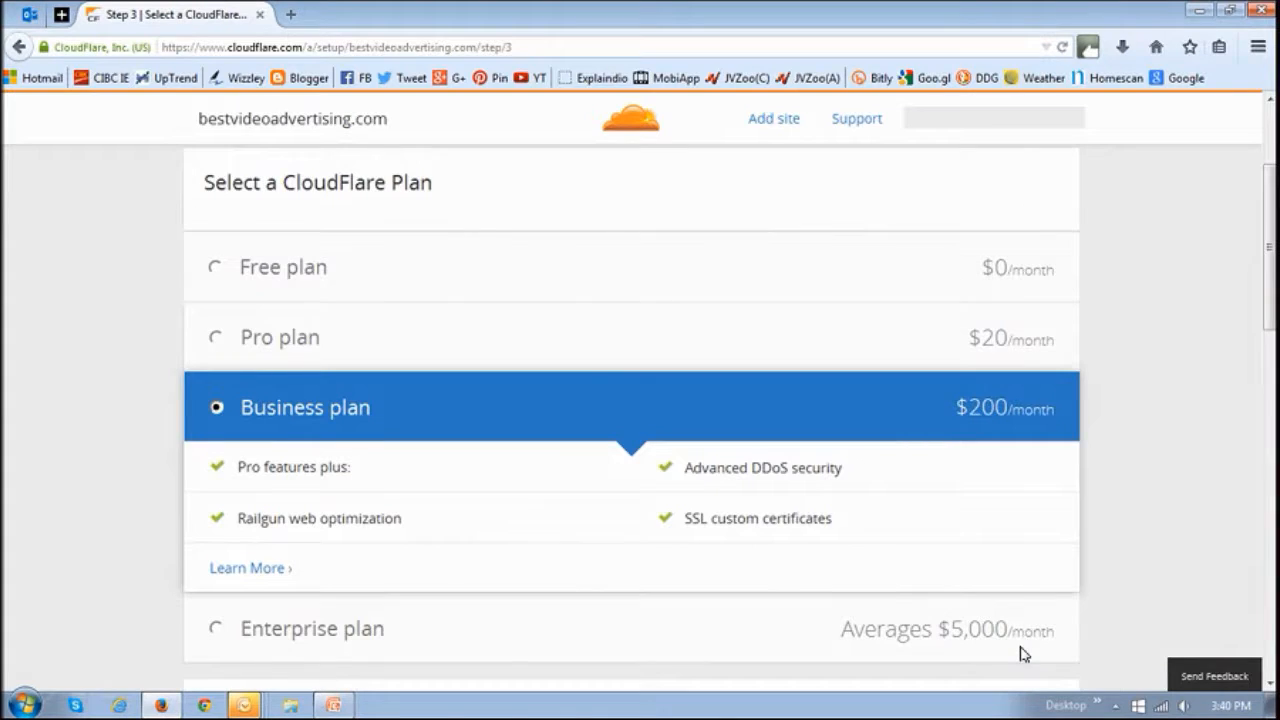
mouse_move(840, 564)
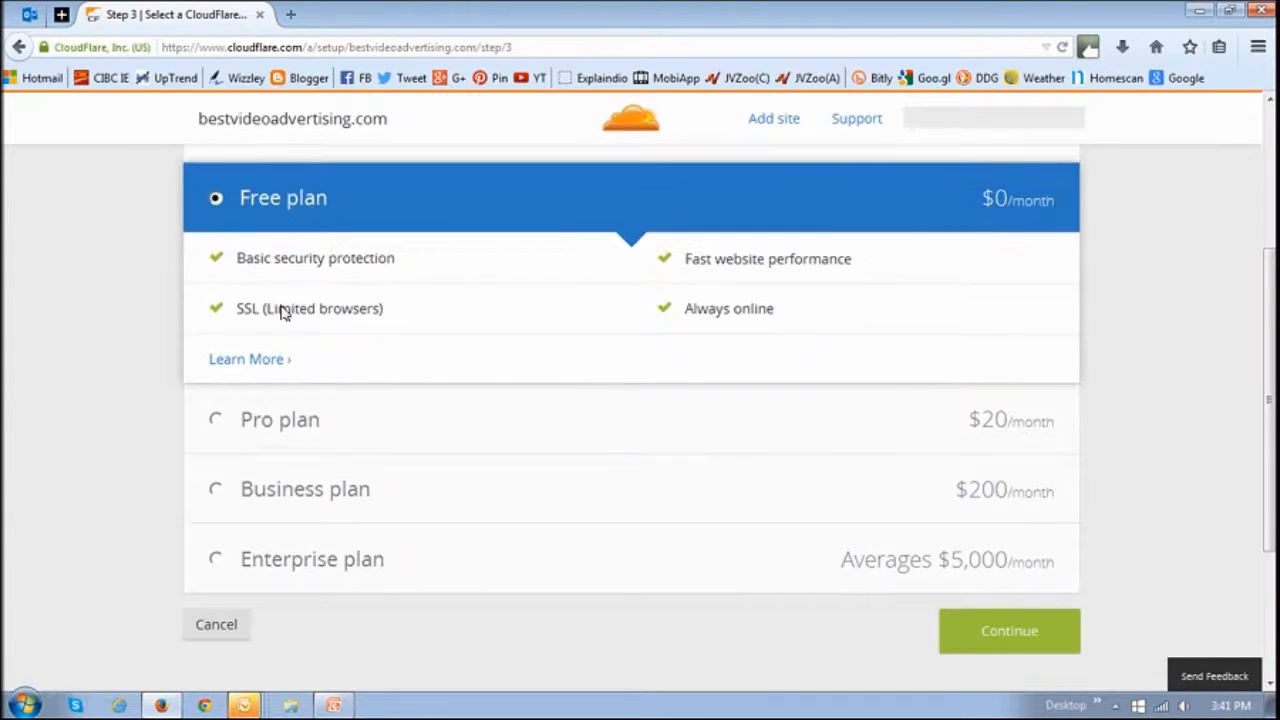
mouse_move(752, 516)
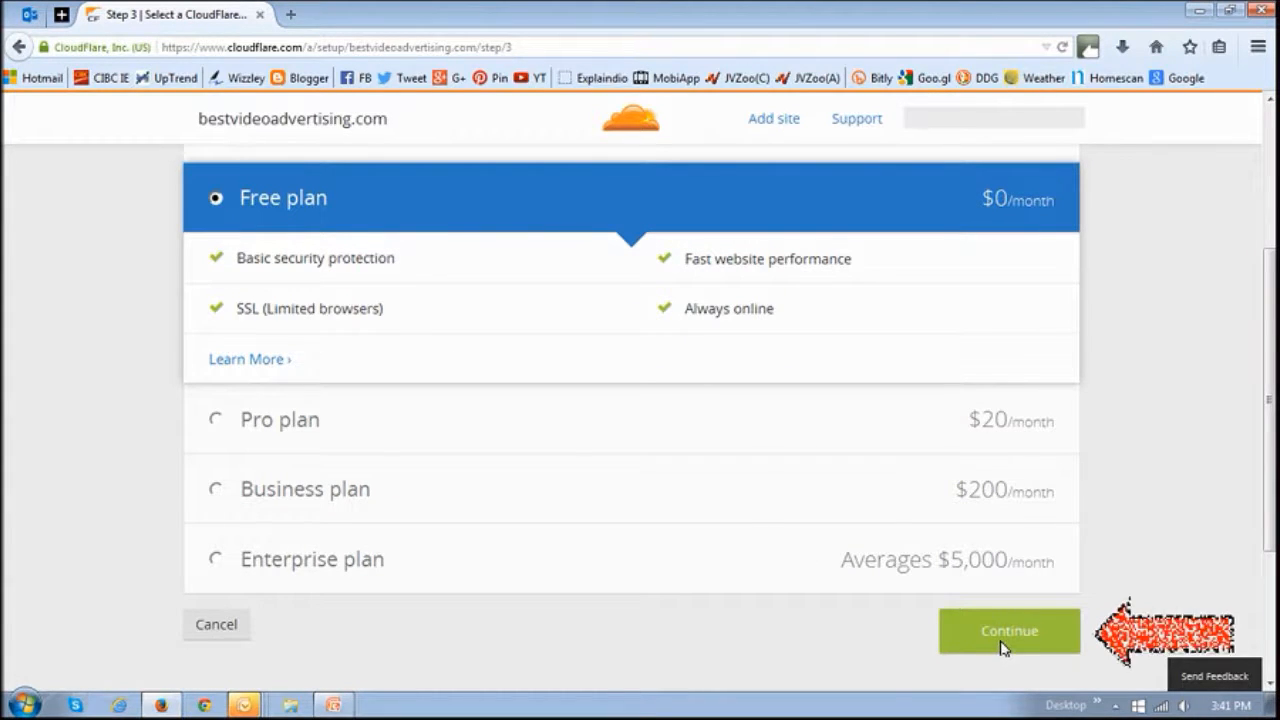
Confirm the Free plan and continue to the nameserver change step
click(1008, 630)
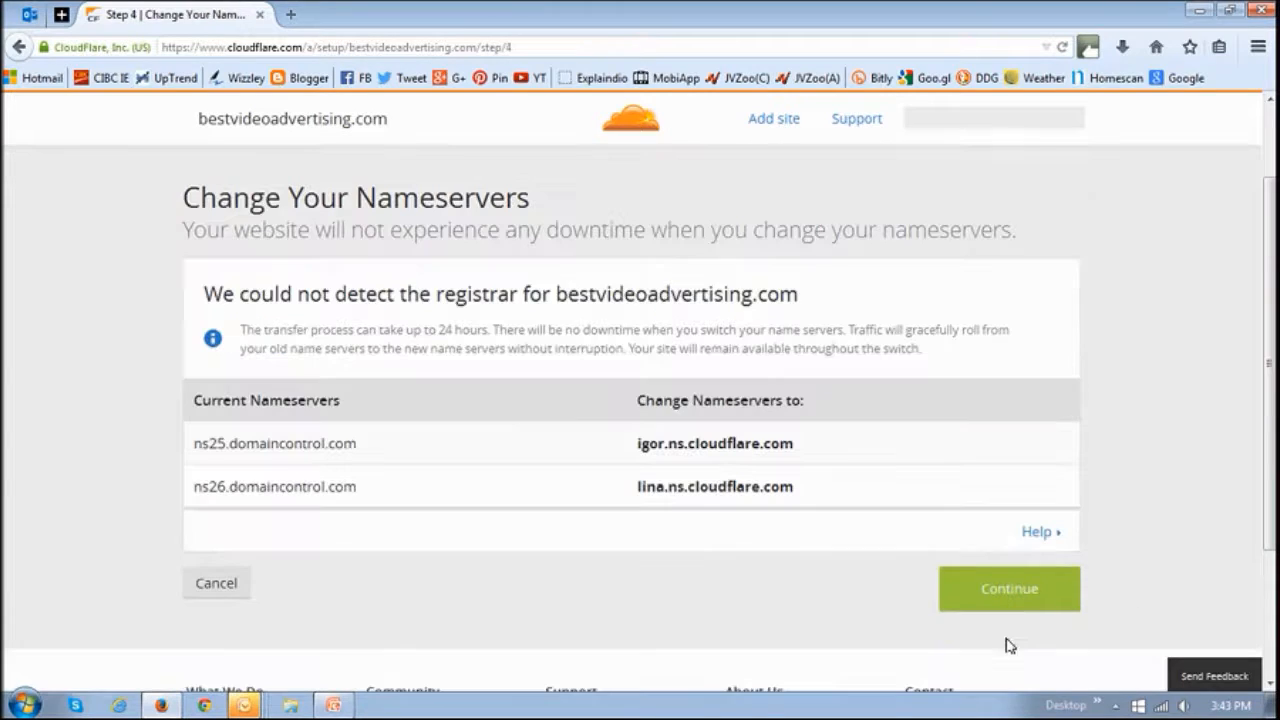
mouse_move(812, 616)
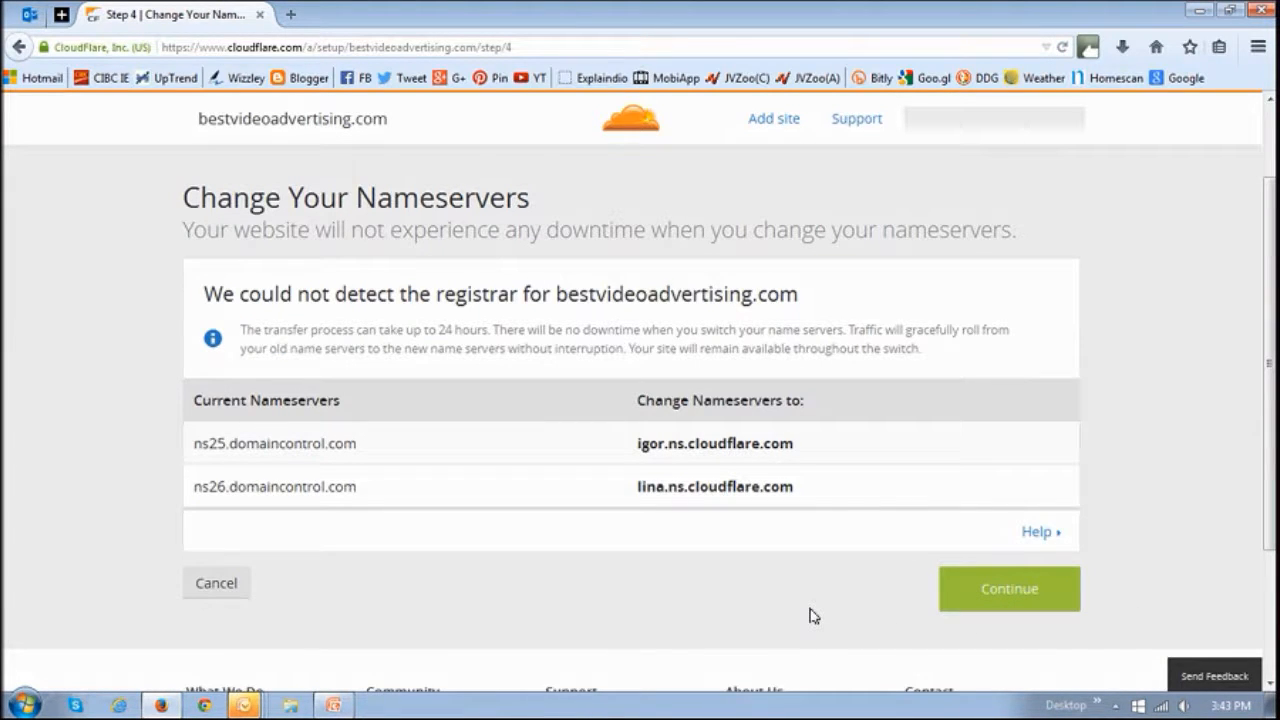
mouse_move(560, 370)
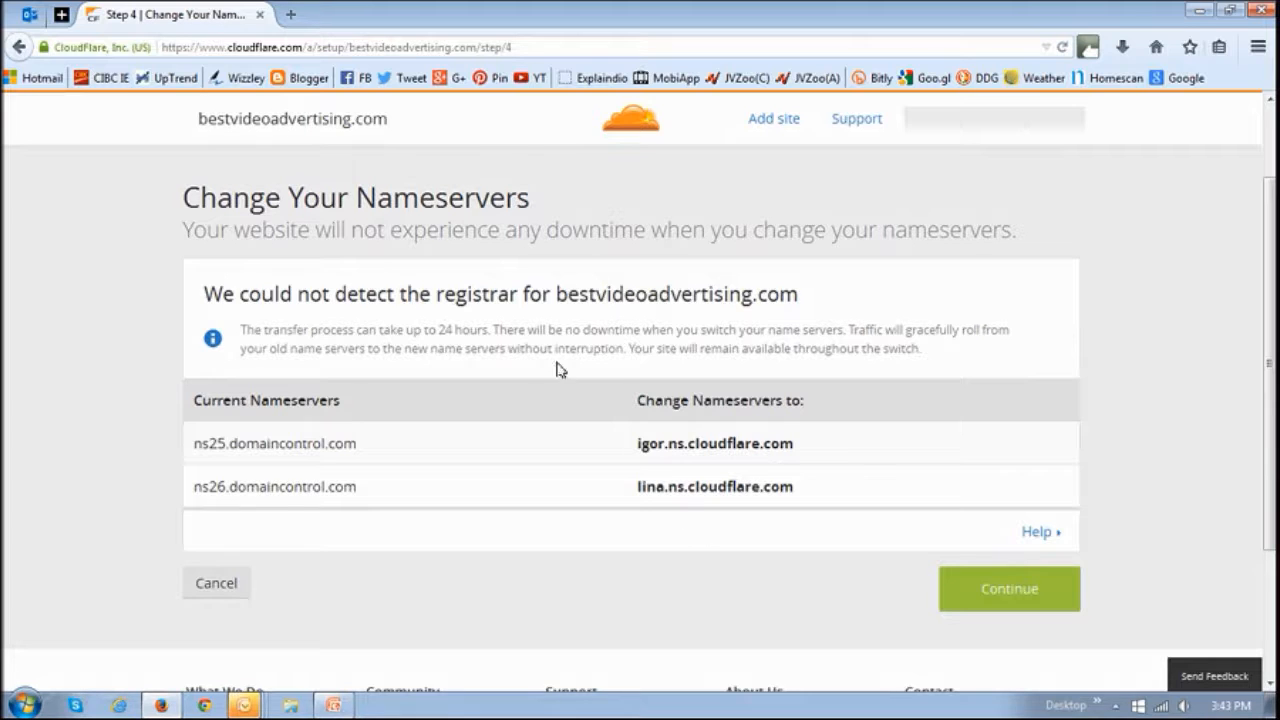
mouse_move(540, 370)
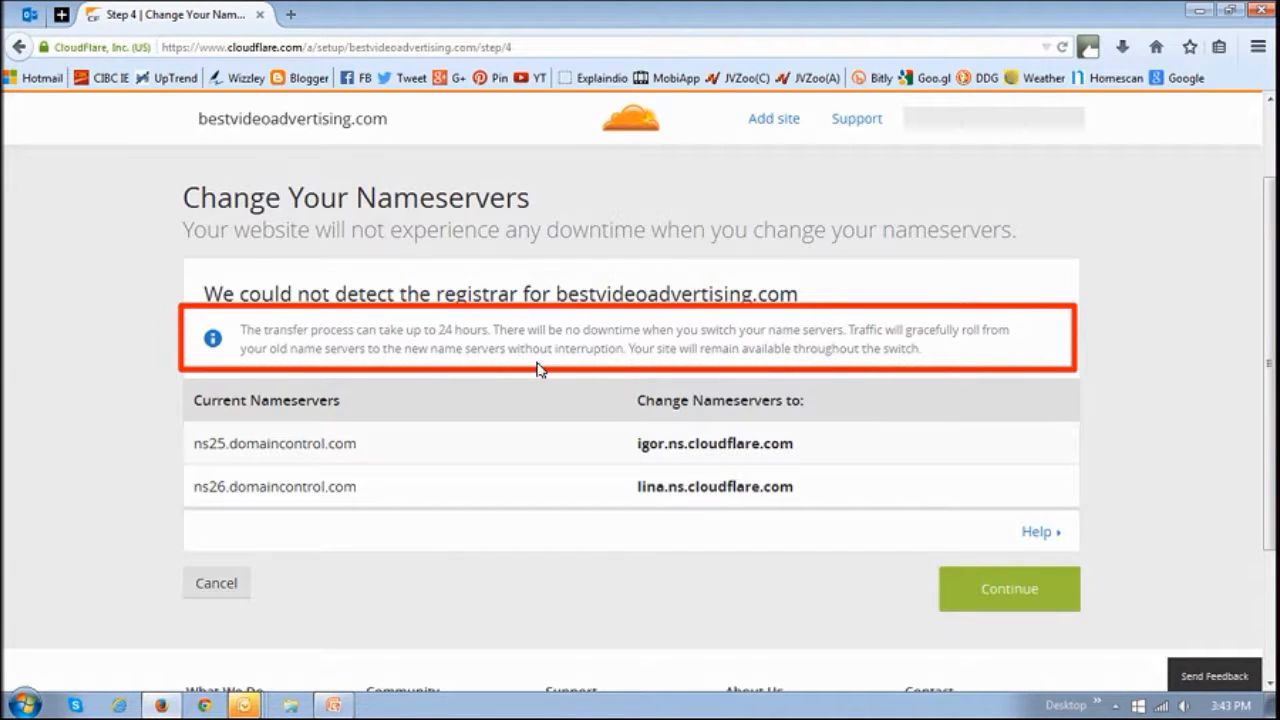
mouse_move(592, 418)
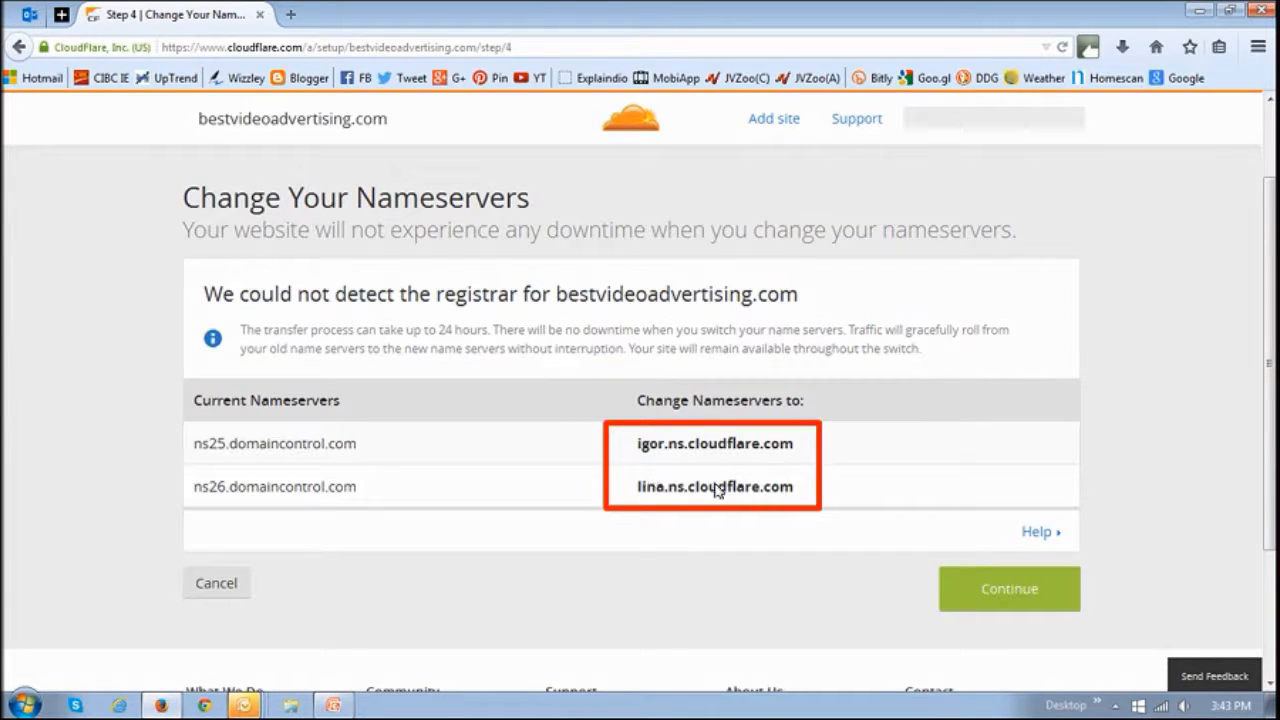
mouse_move(292, 456)
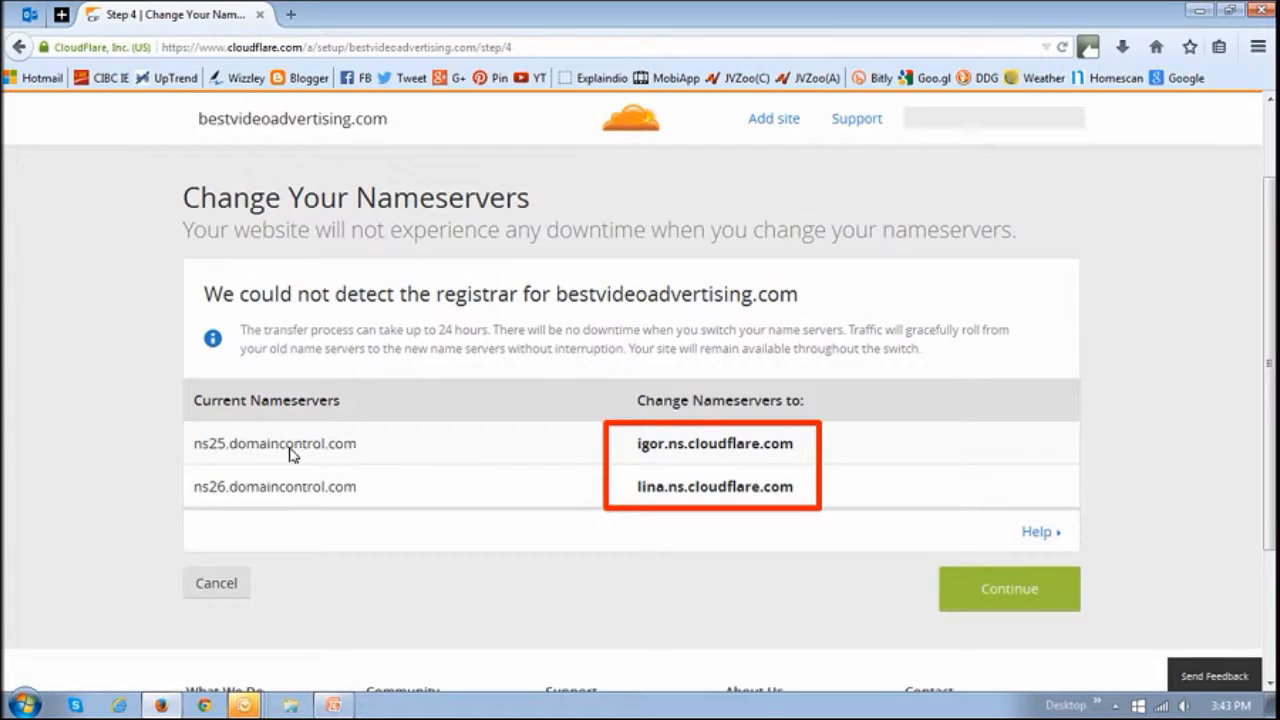
mouse_move(282, 508)
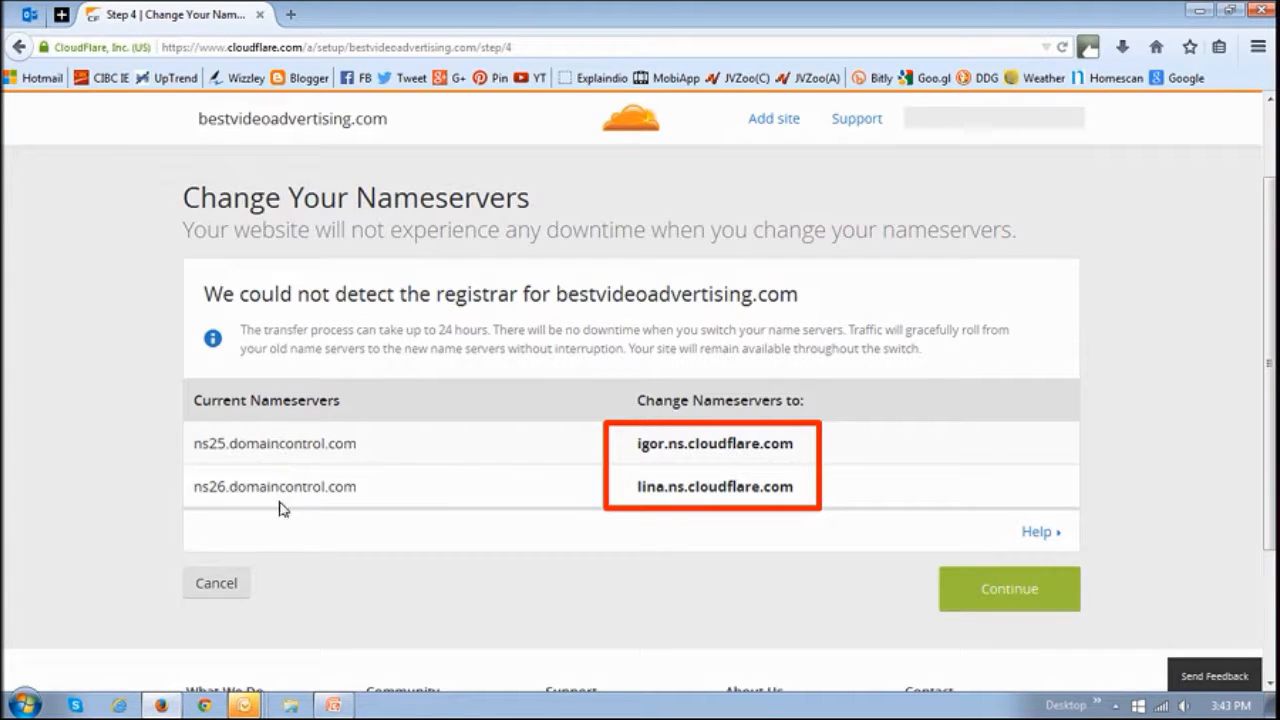
mouse_move(680, 476)
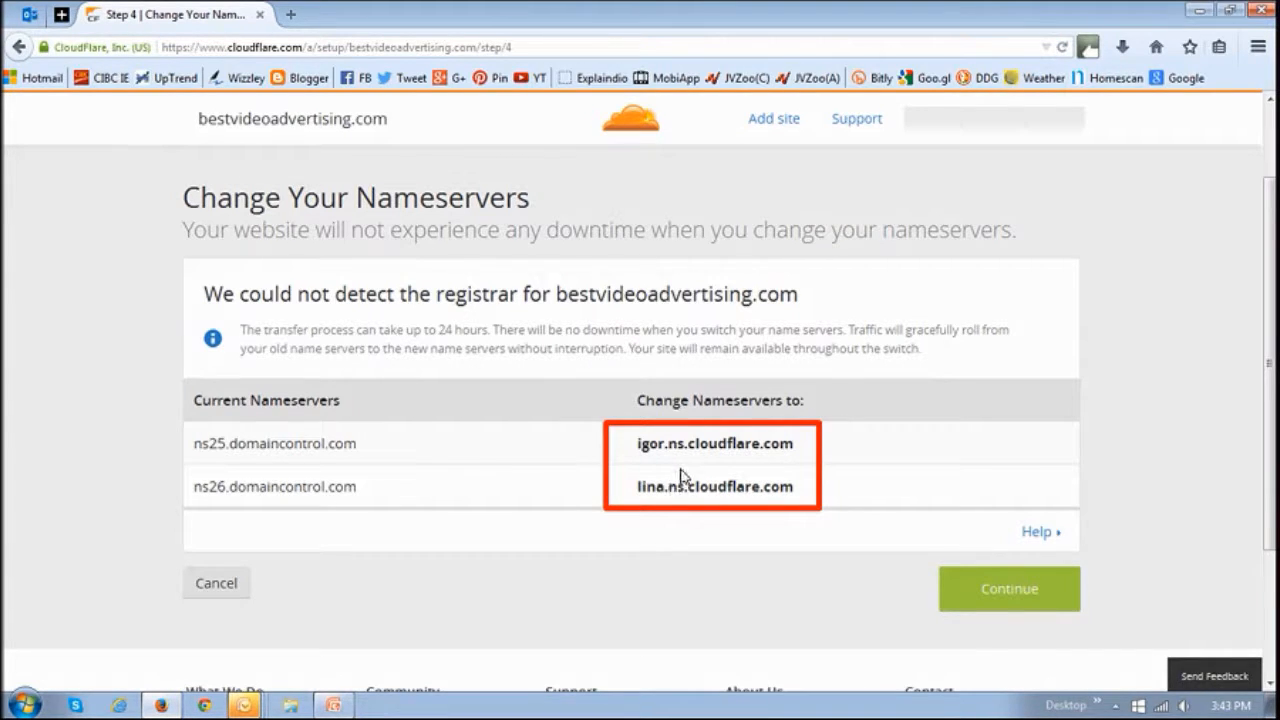
mouse_move(784, 488)
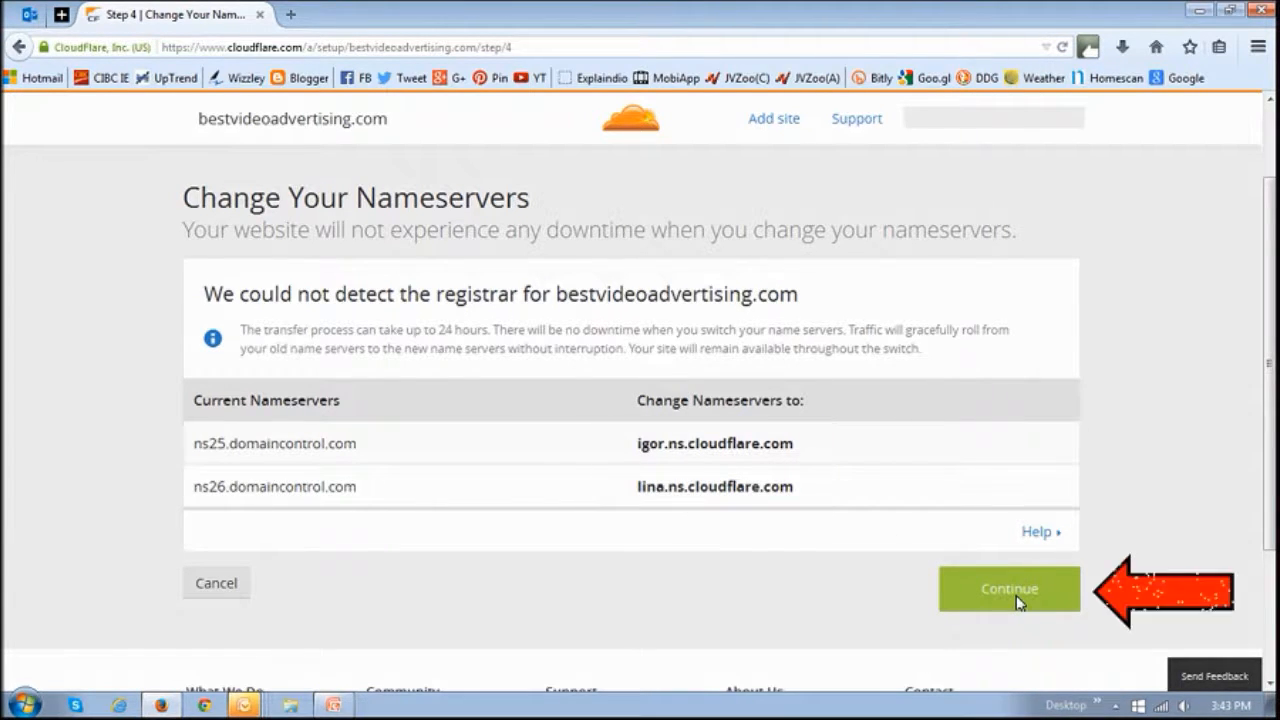
Accept the assigned CloudFlare nameservers to finish setup, leaving the site Pending
click(1008, 588)
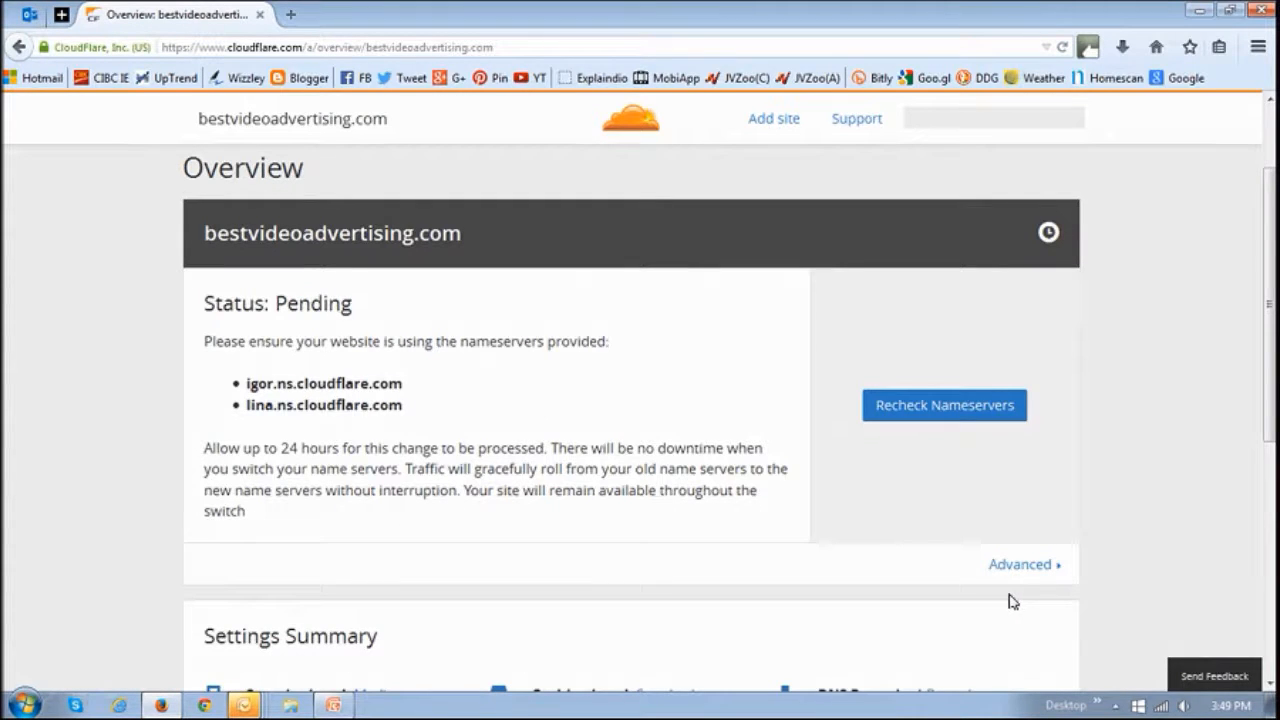
mouse_move(376, 420)
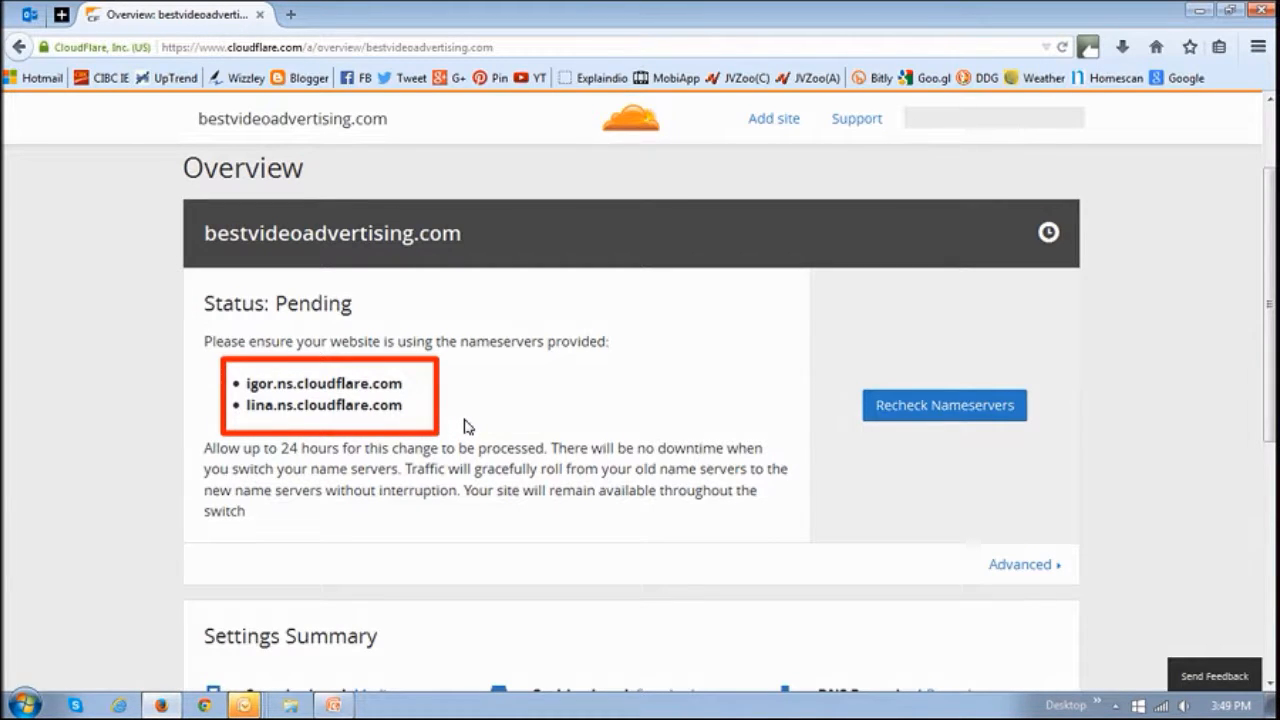
click(370, 14)
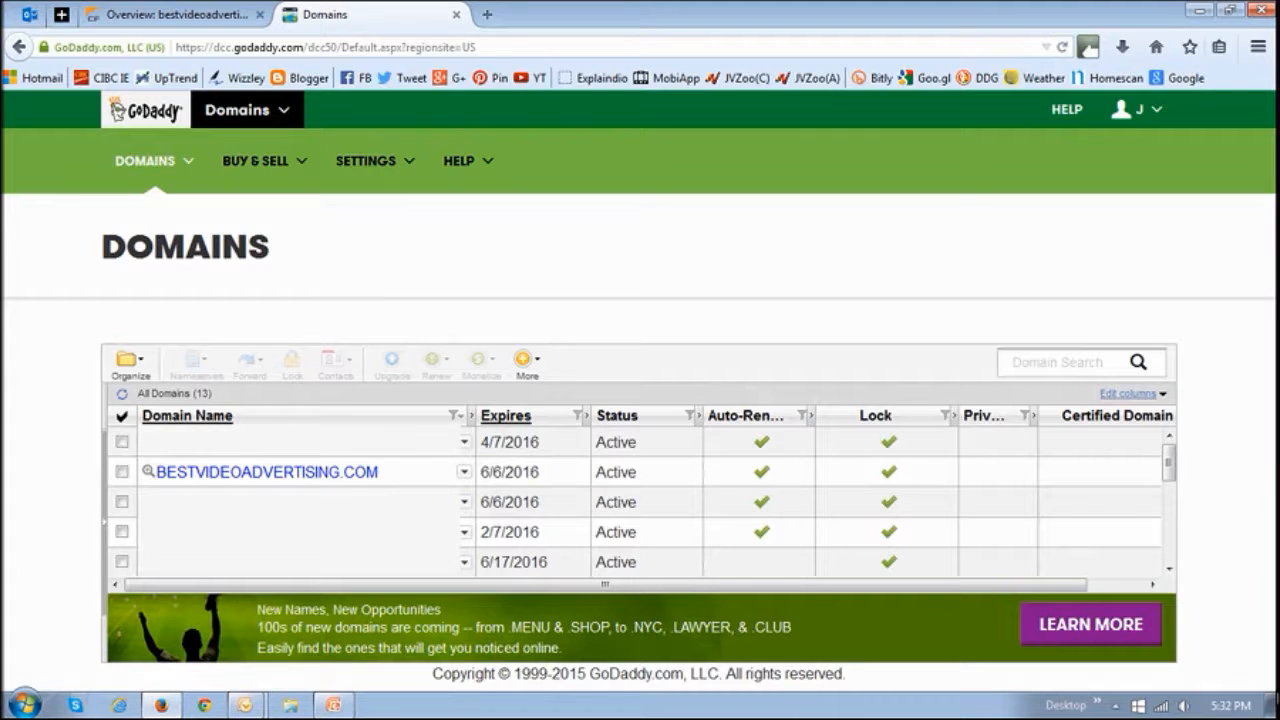
Open BESTVIDEOADVERTISING.COM from the GoDaddy domains list to see its details
click(266, 472)
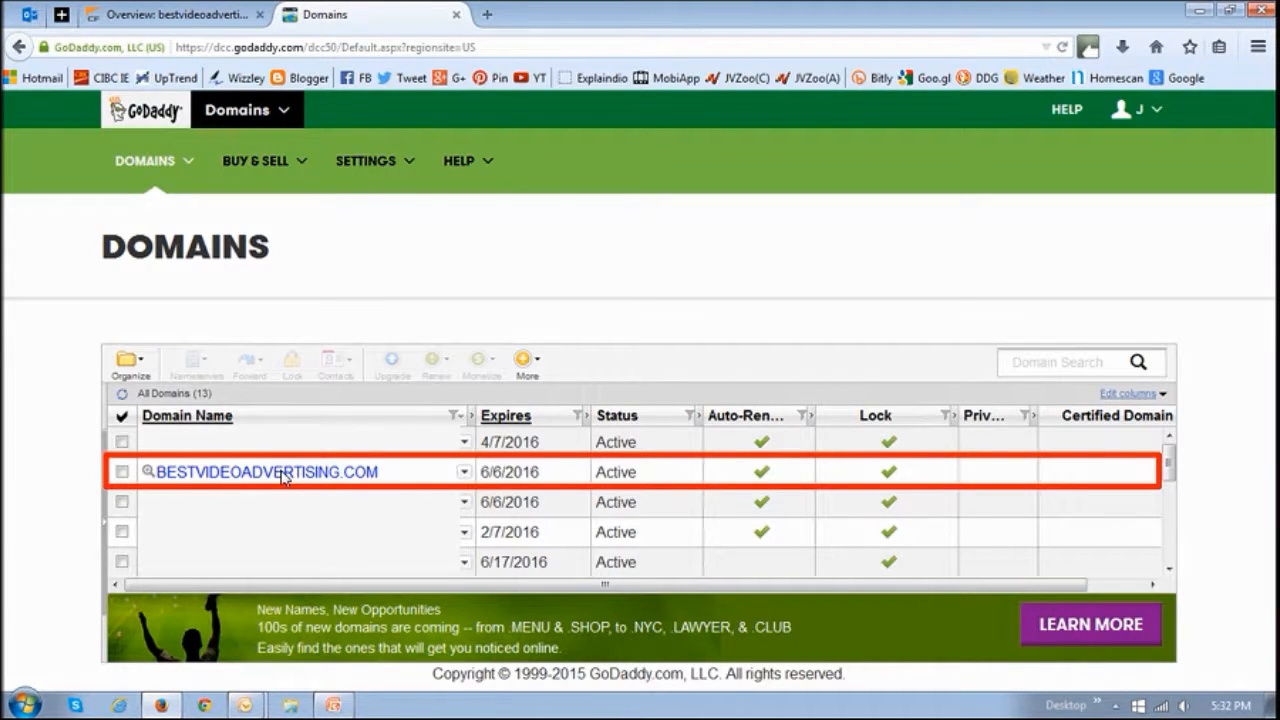
click(266, 472)
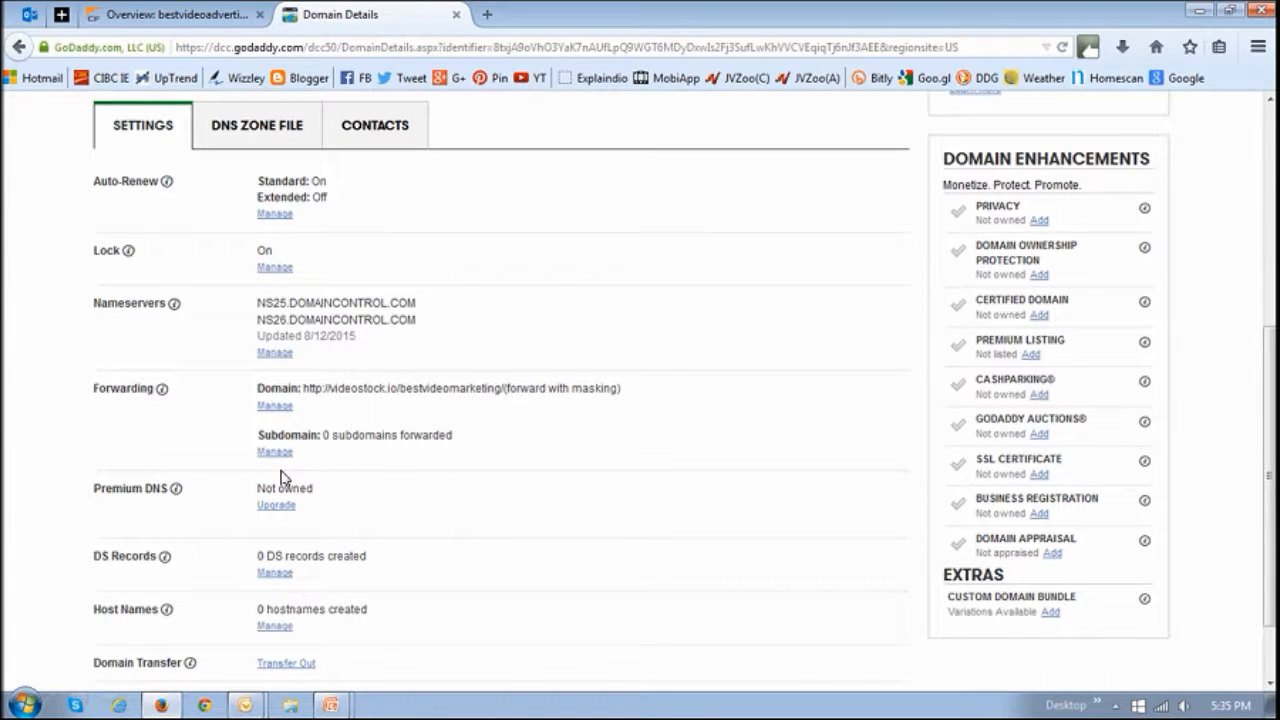
mouse_move(260, 268)
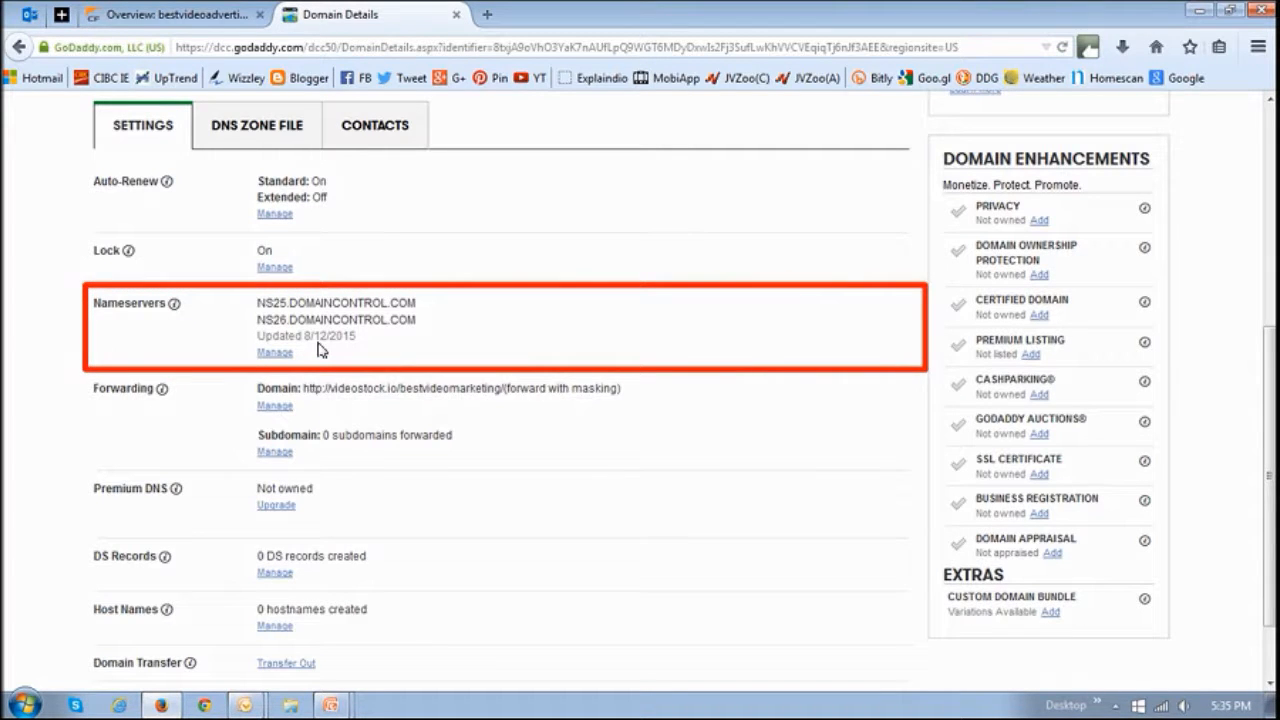
mouse_move(340, 320)
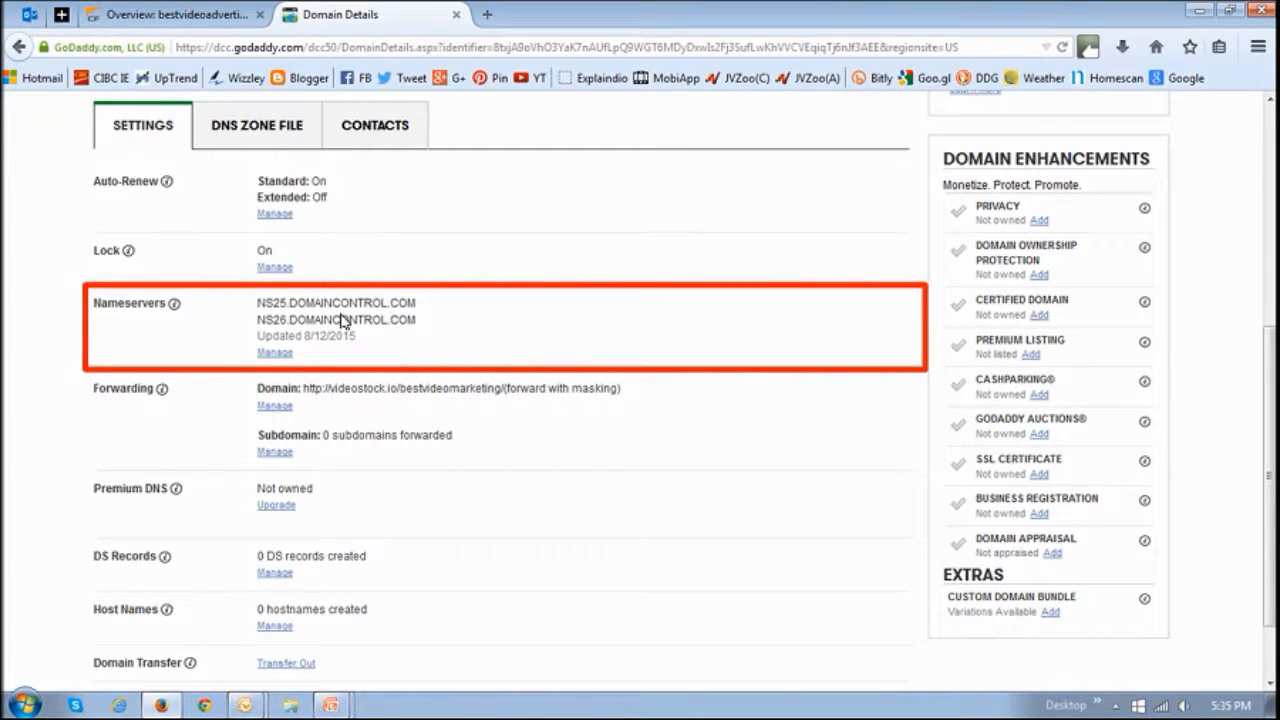
mouse_move(348, 330)
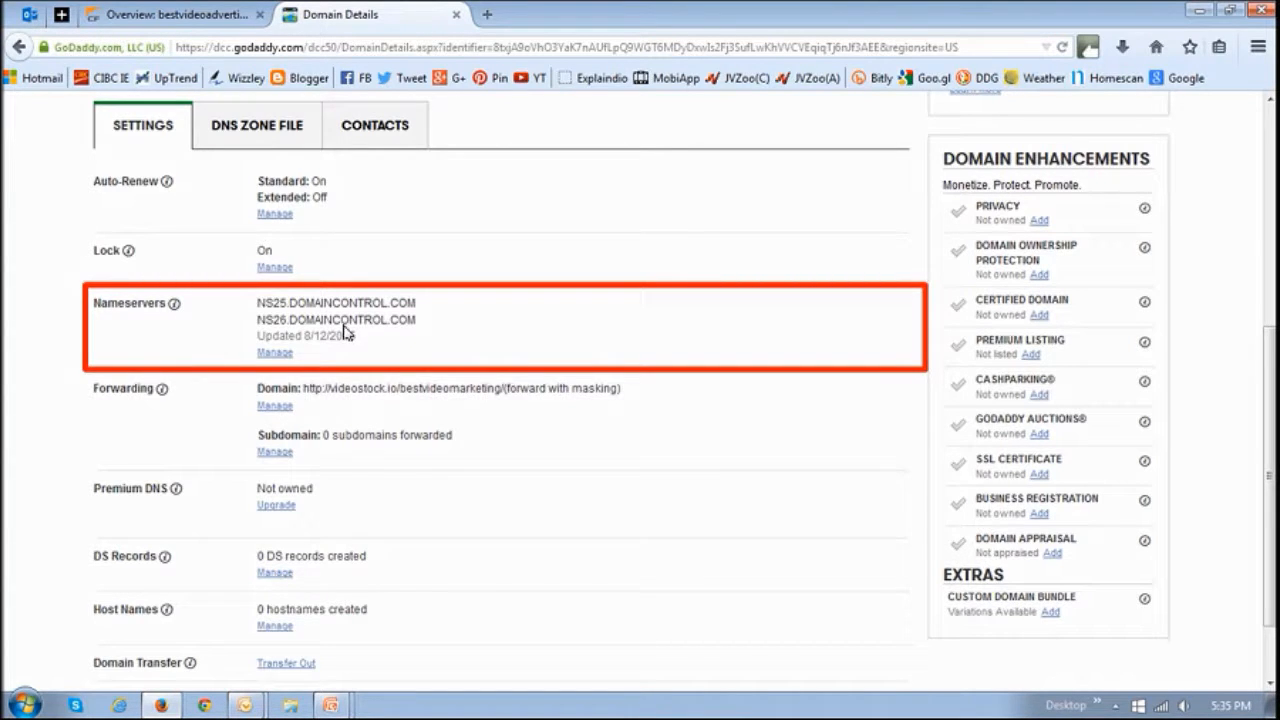
Open the domain's Nameserver Settings and choose the Custom setup type
click(274, 352)
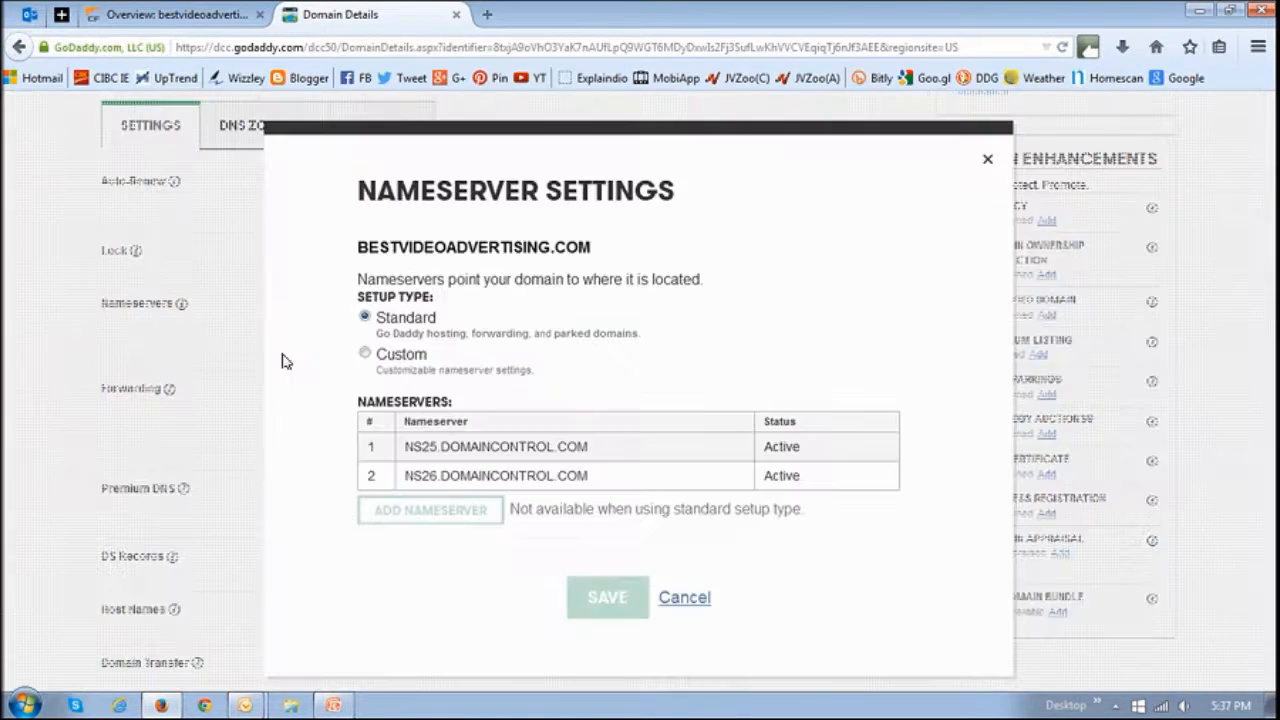
mouse_move(604, 420)
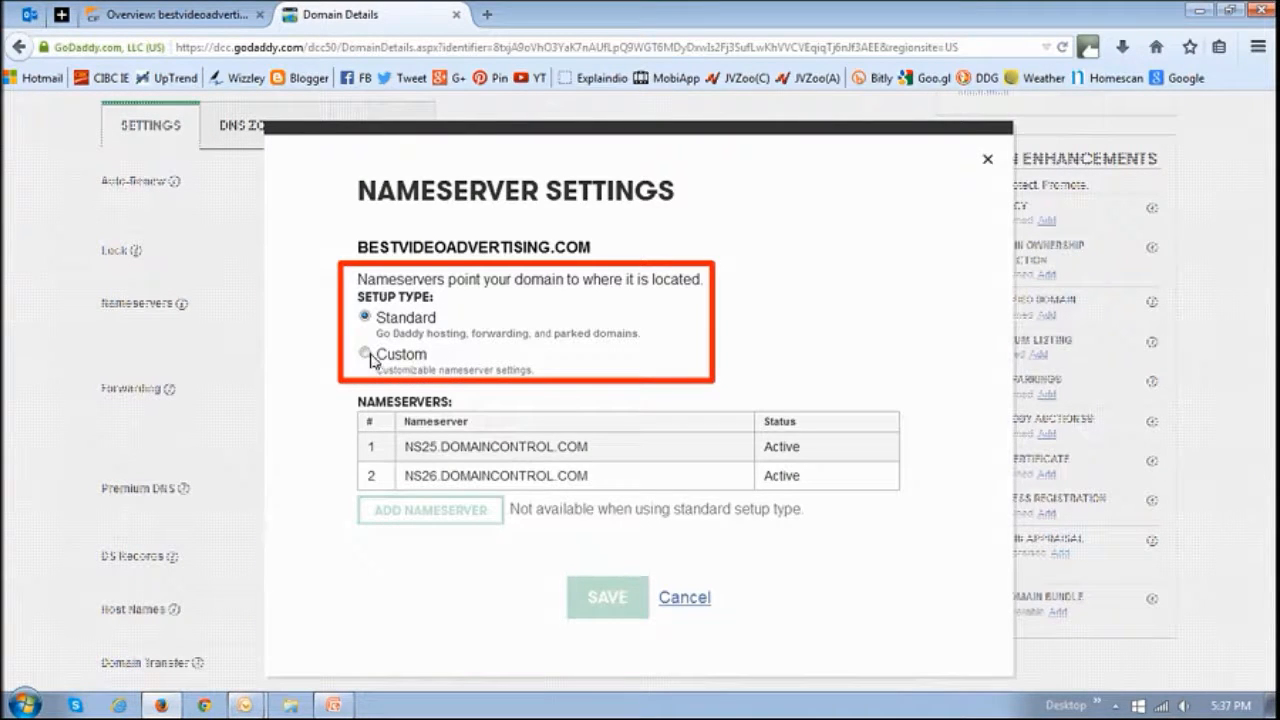
click(364, 354)
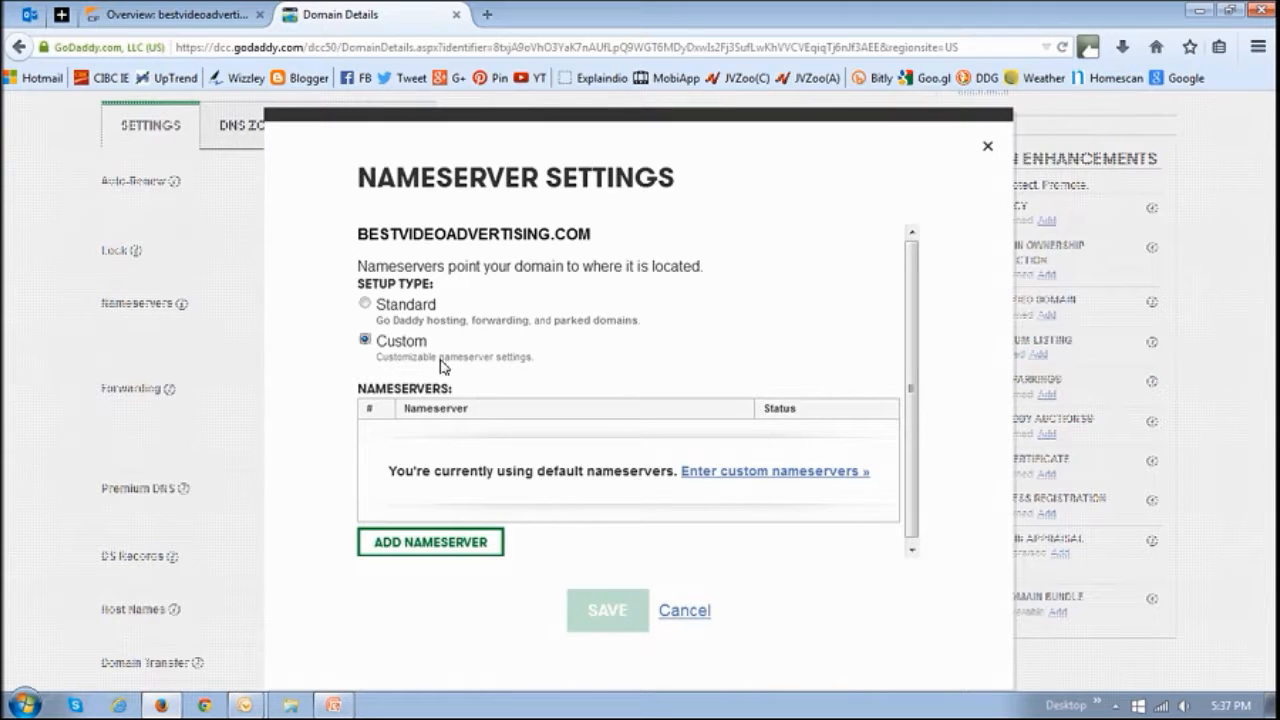
mouse_move(512, 536)
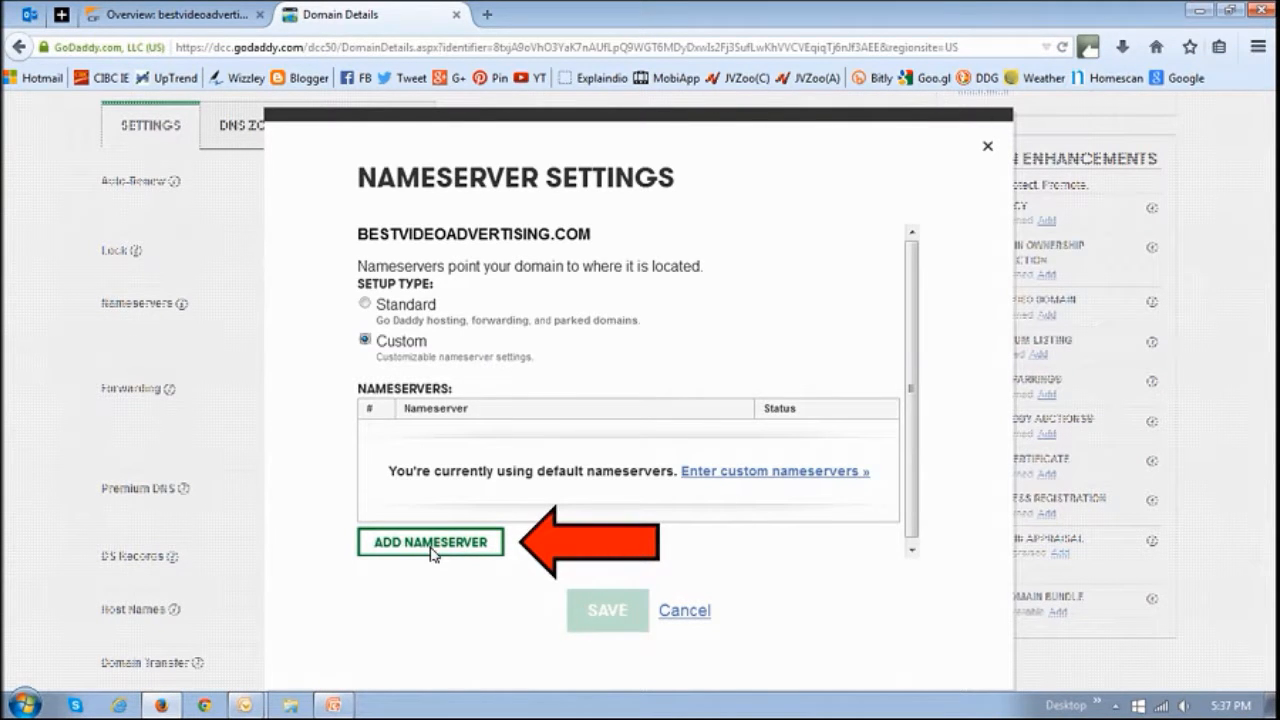
Add igor.ns.cloudflare.com and lina.ns.cloudflare.com as the two custom nameservers and confirm
click(432, 542)
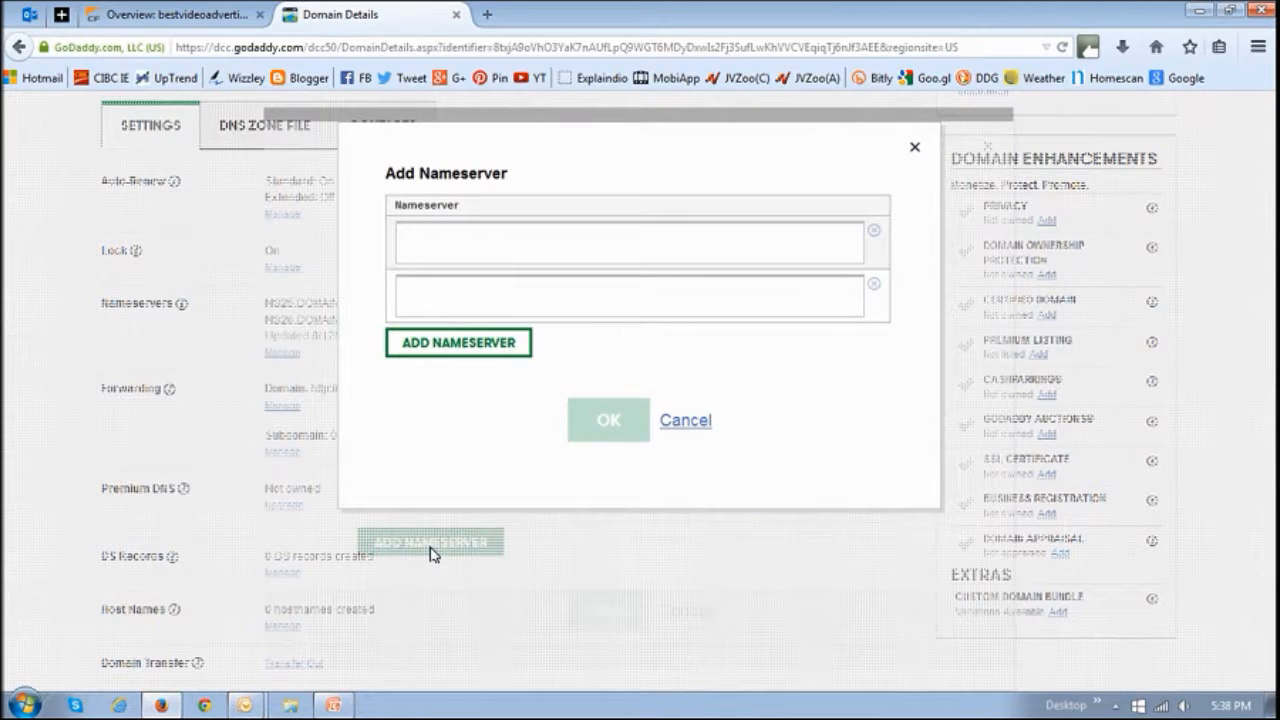
mouse_move(544, 362)
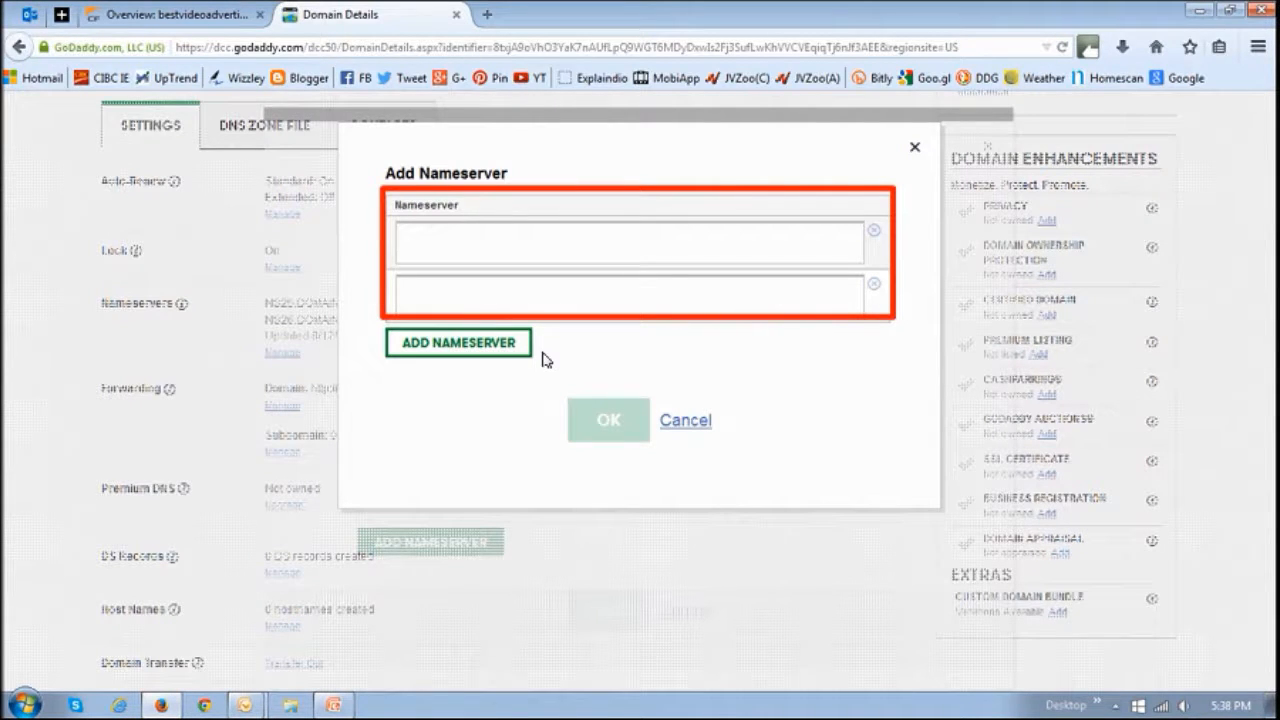
text(lina.ns.cloudflare.com)
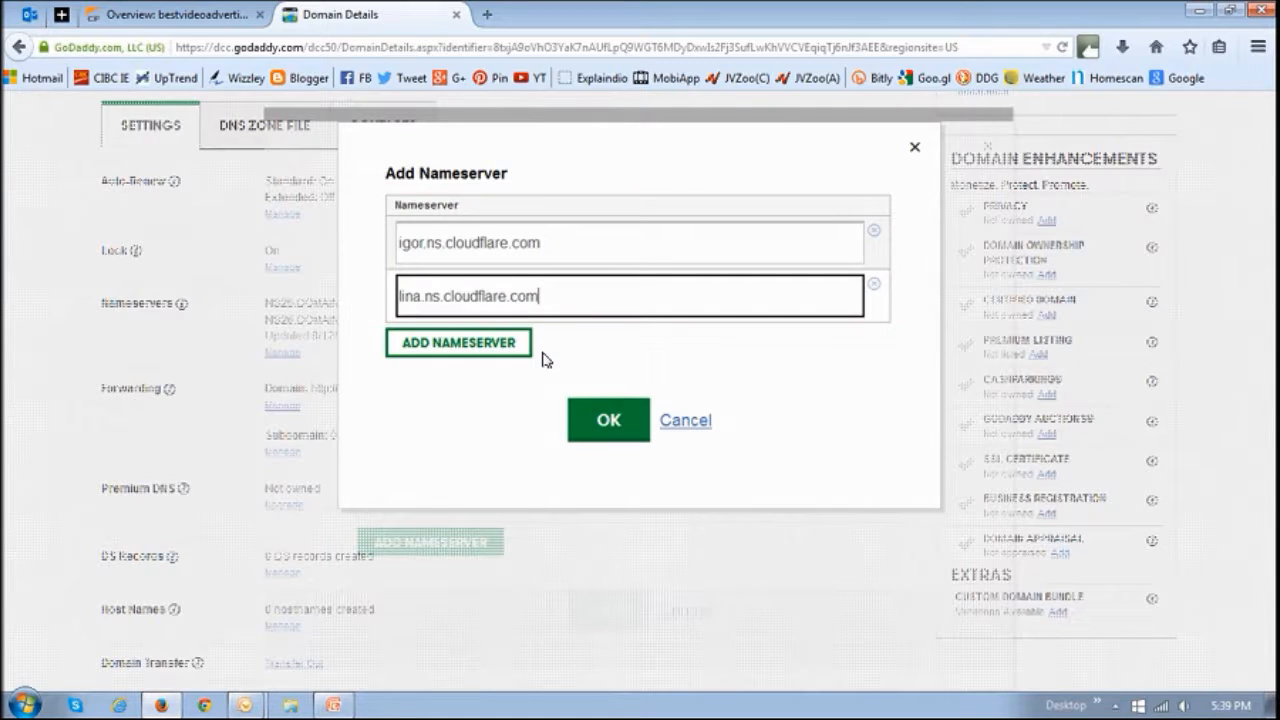
mouse_move(598, 388)
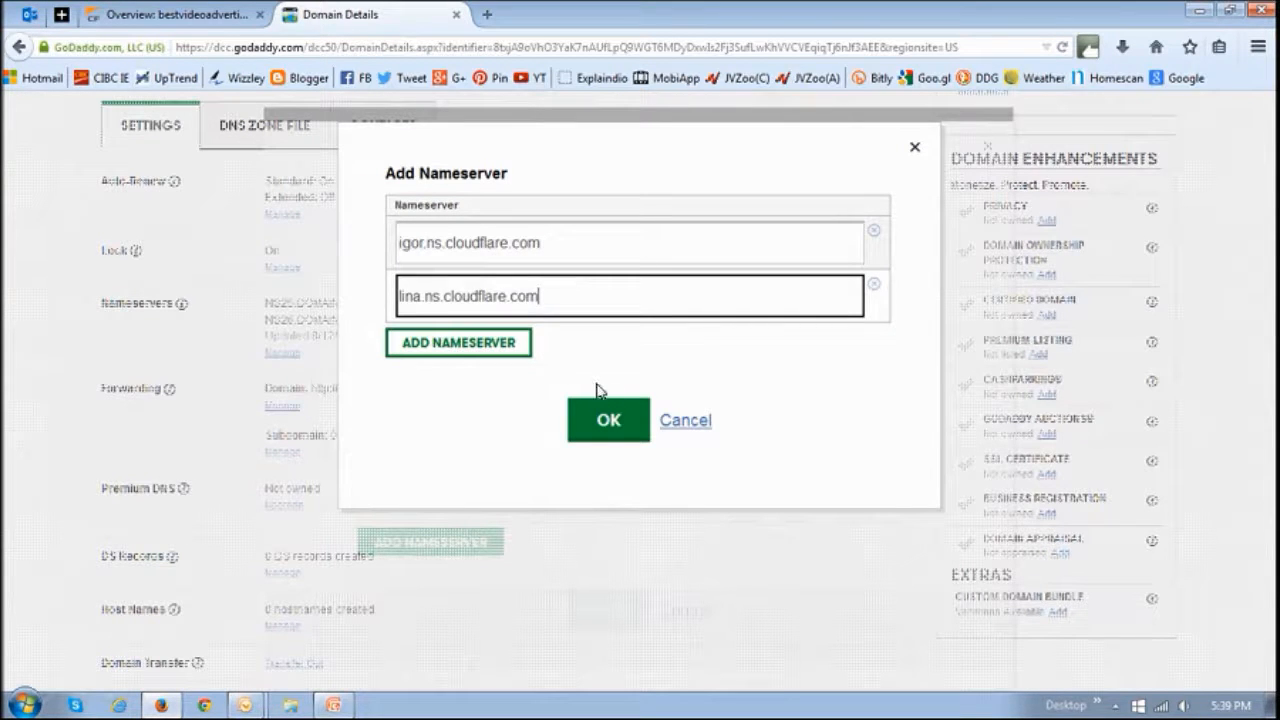
click(608, 420)
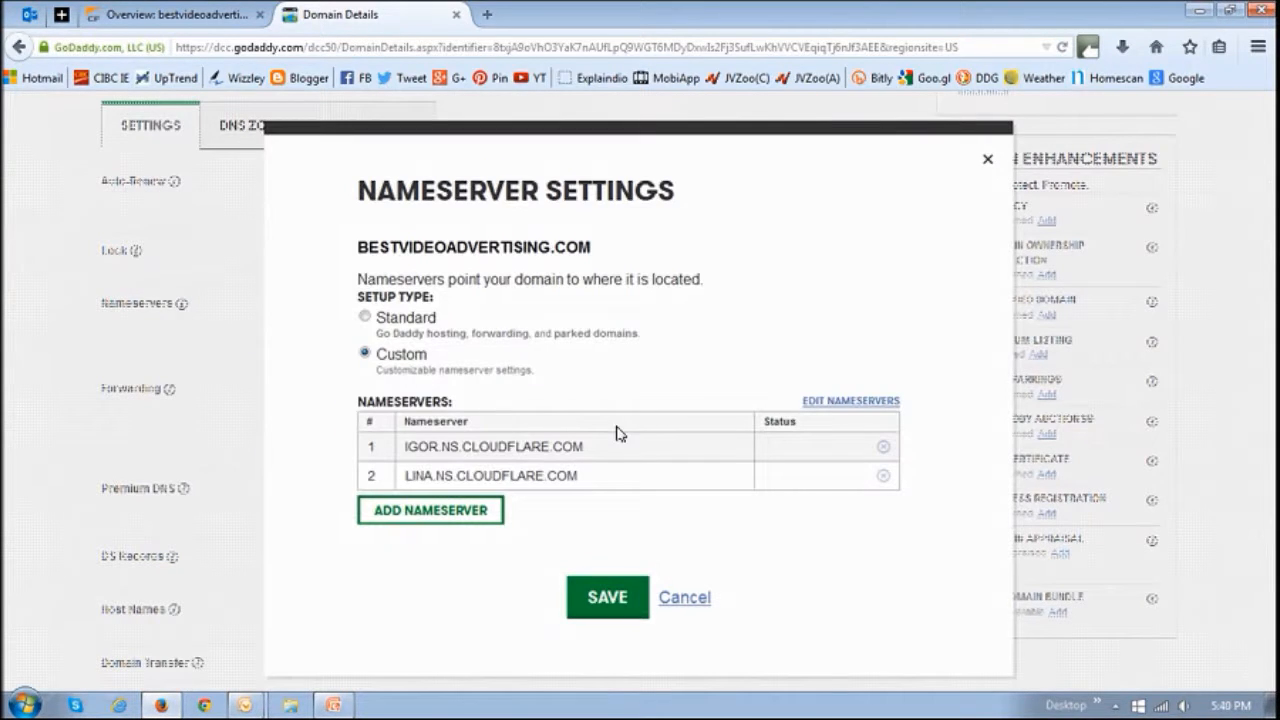
mouse_move(604, 474)
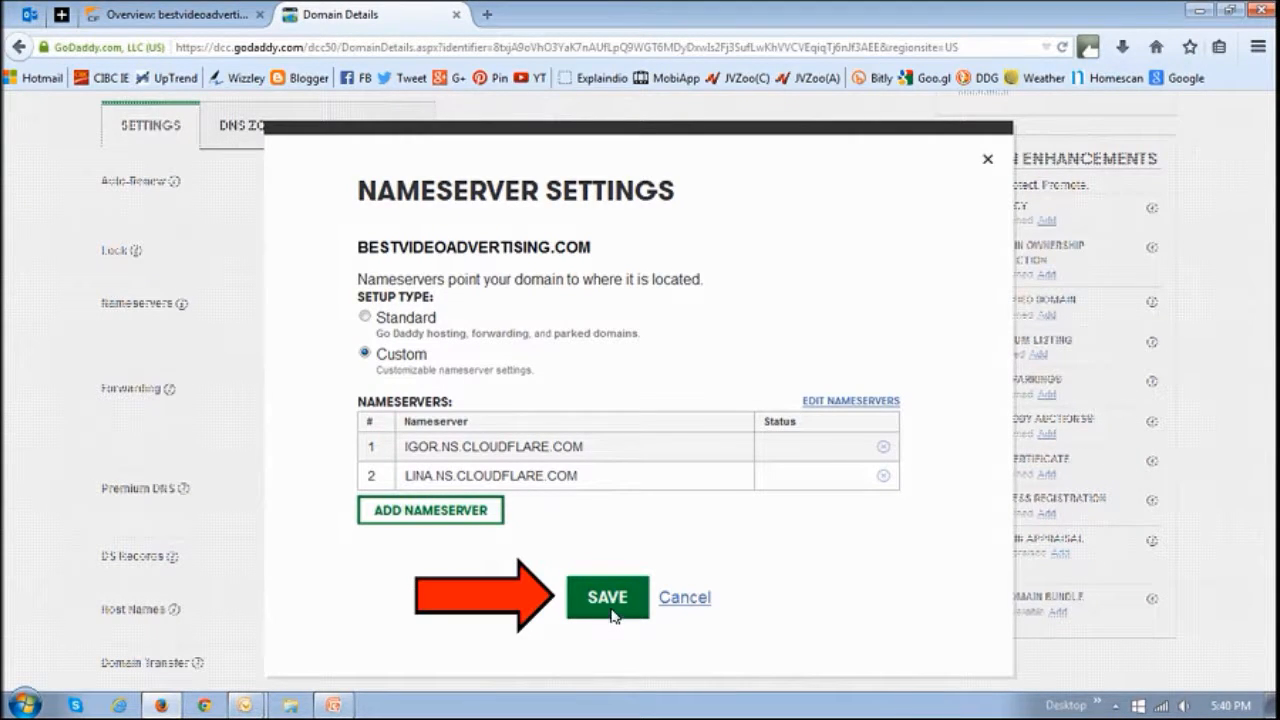
Save the nameserver settings so the two CloudFlare nameservers show on the domain details
click(608, 596)
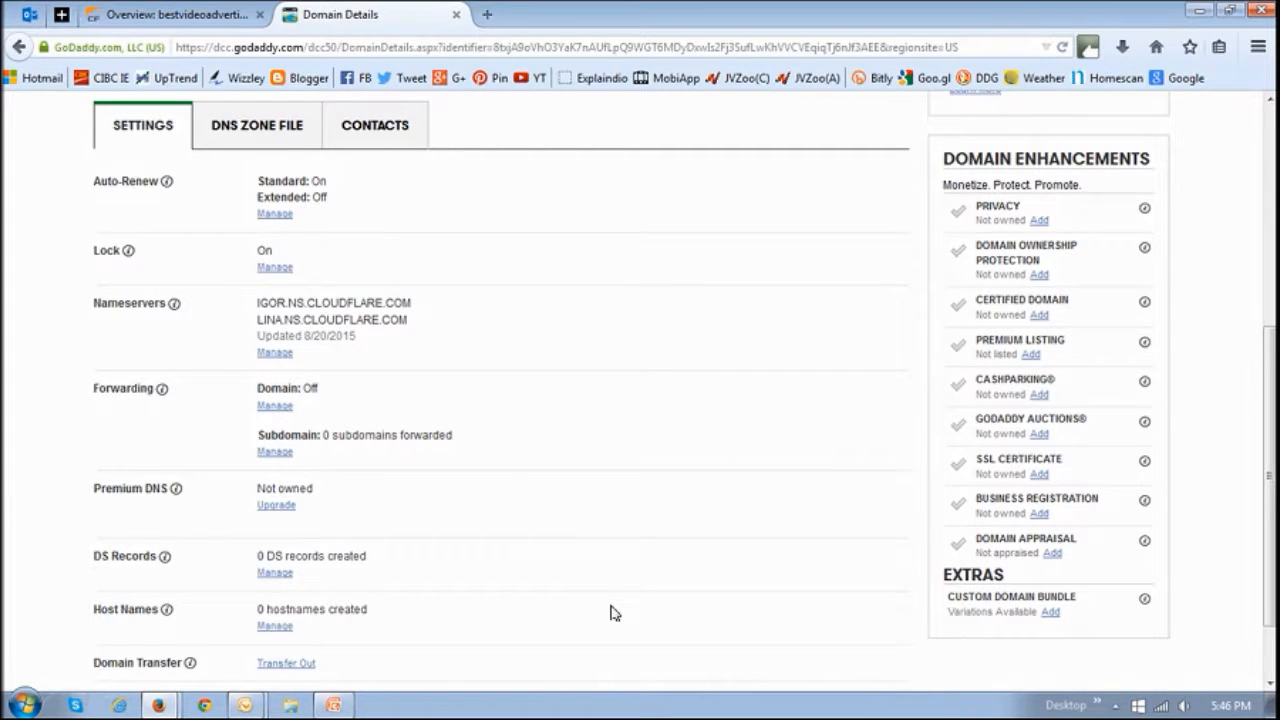
mouse_move(462, 510)
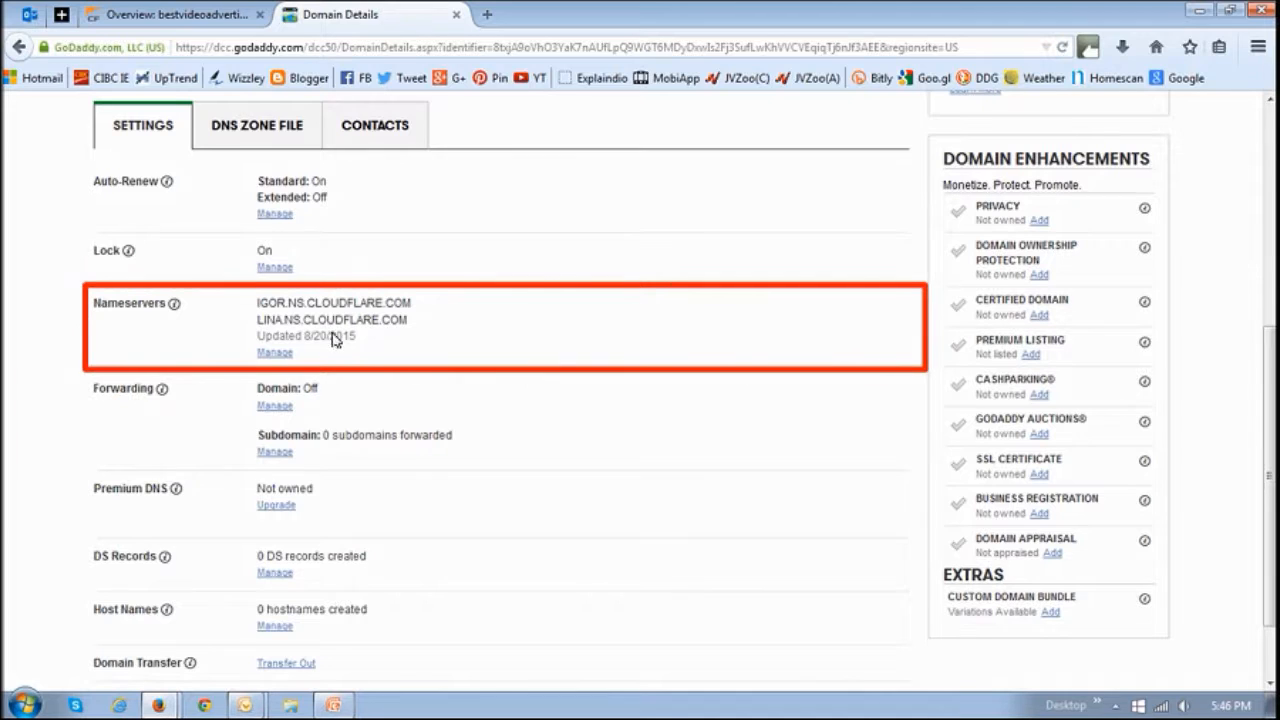
mouse_move(388, 336)
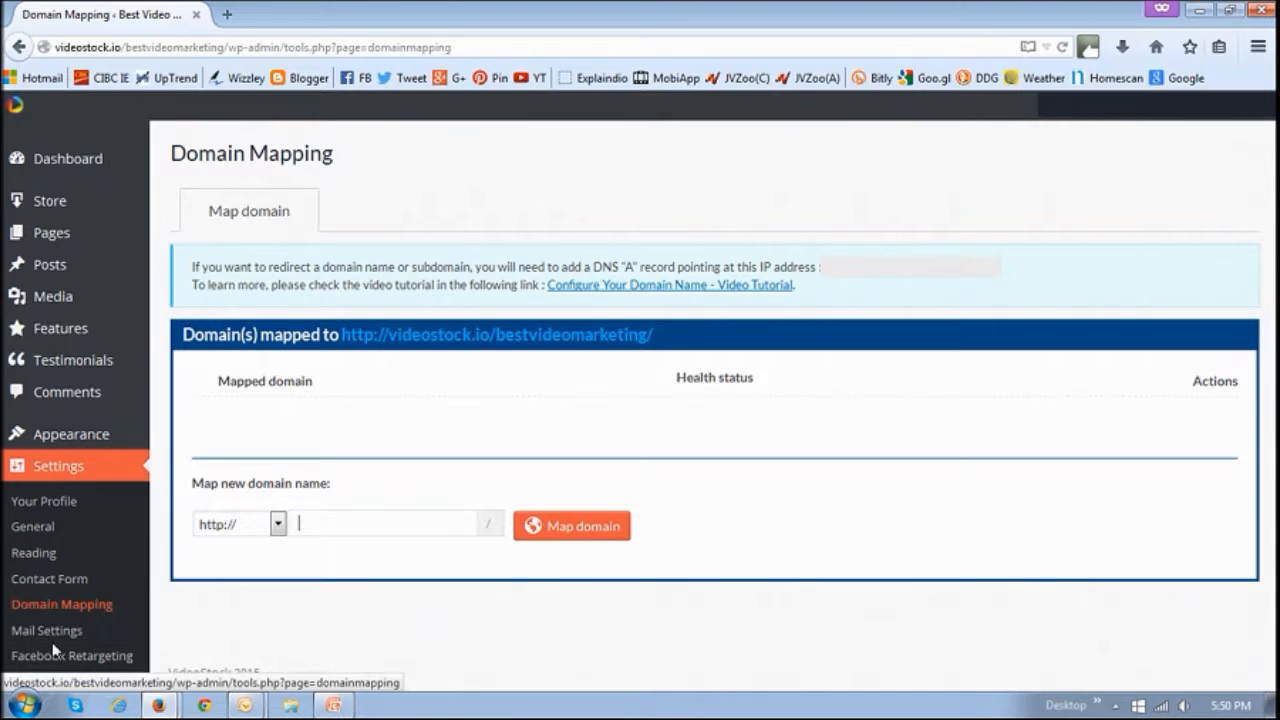
mouse_move(70, 476)
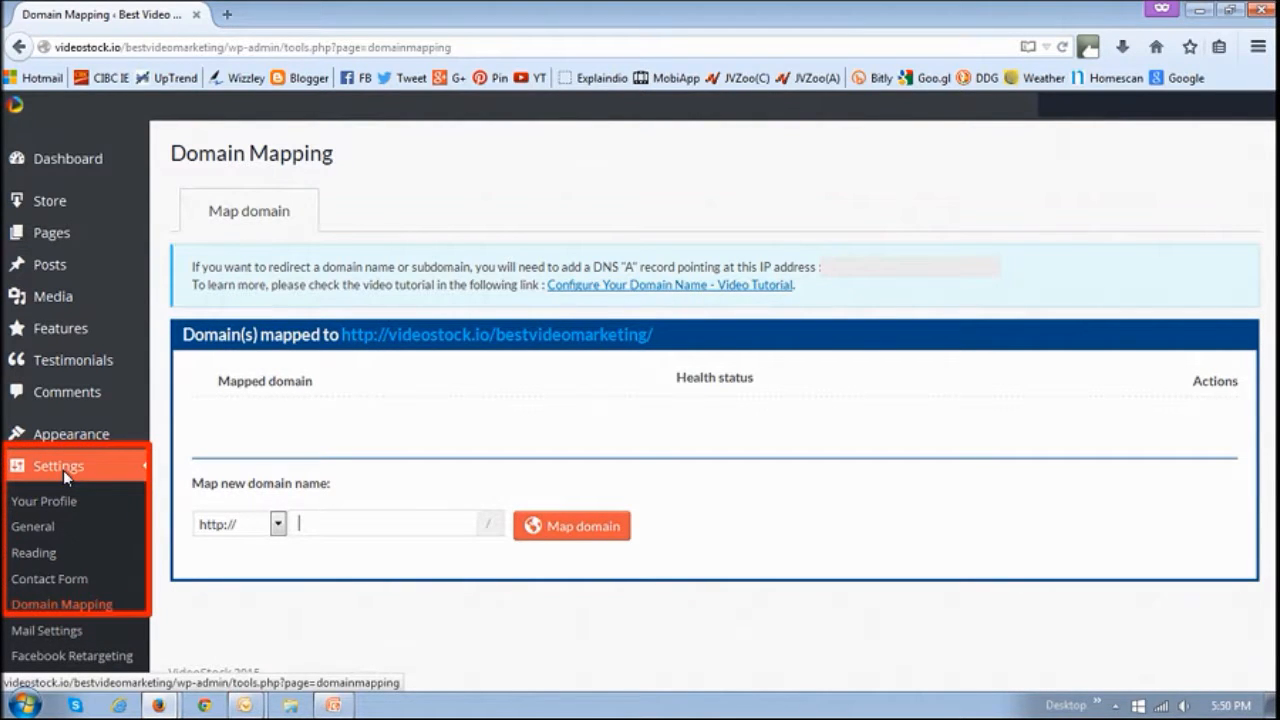
mouse_move(78, 612)
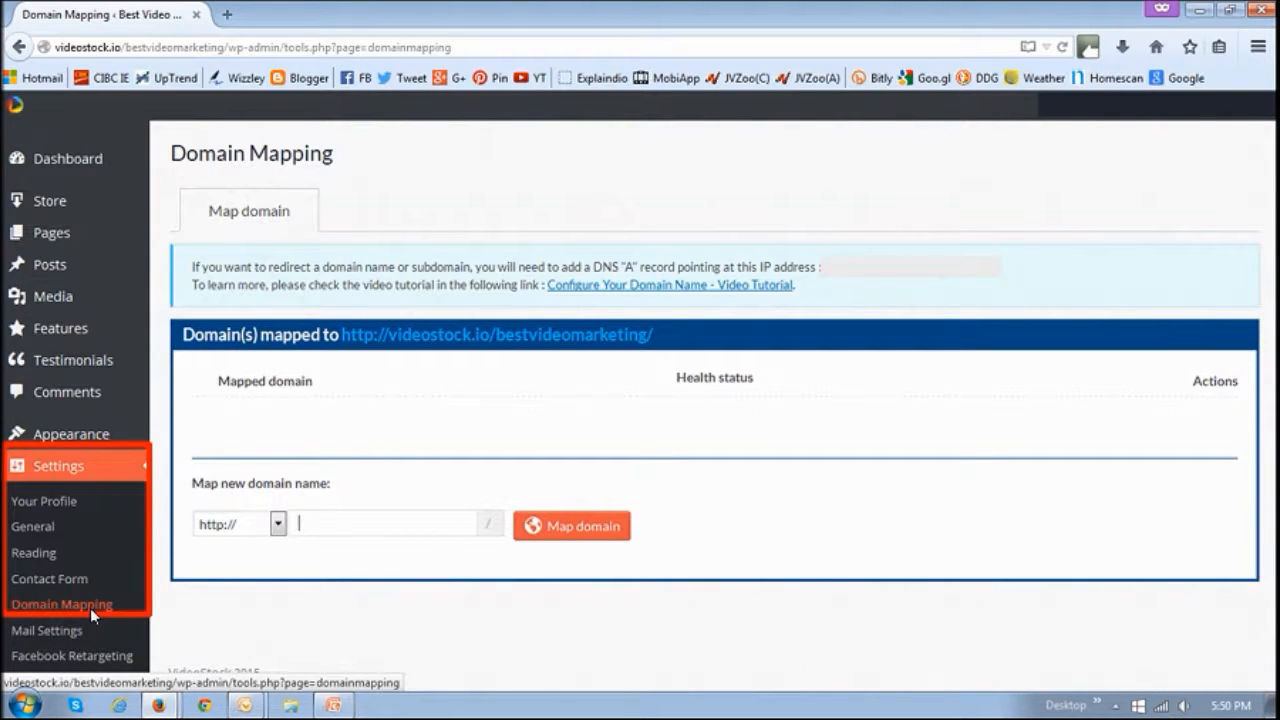
mouse_move(144, 608)
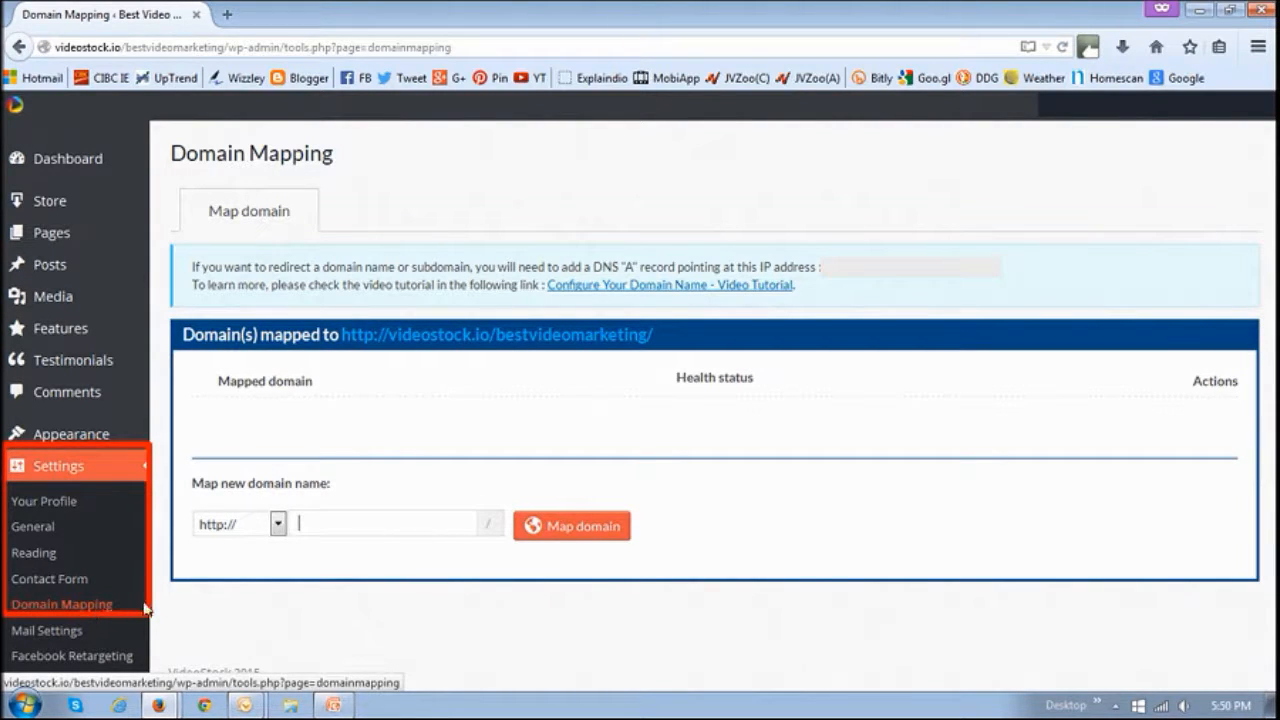
mouse_move(292, 588)
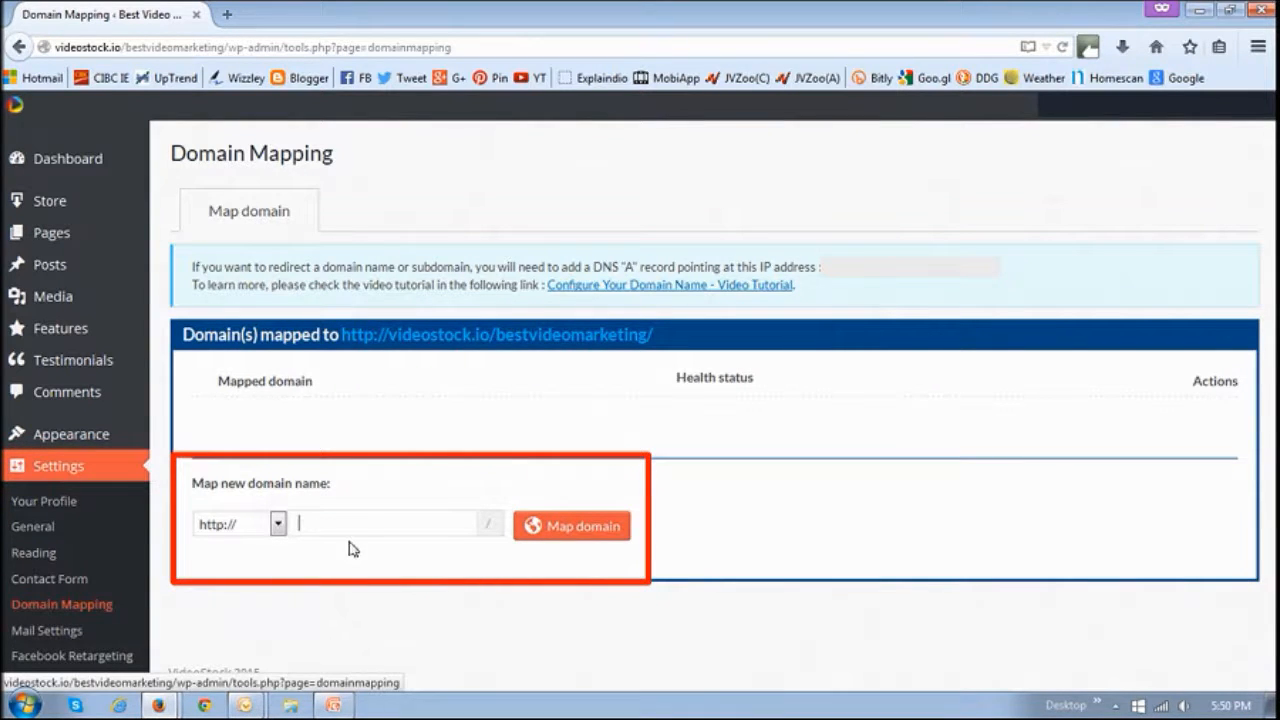
mouse_move(384, 536)
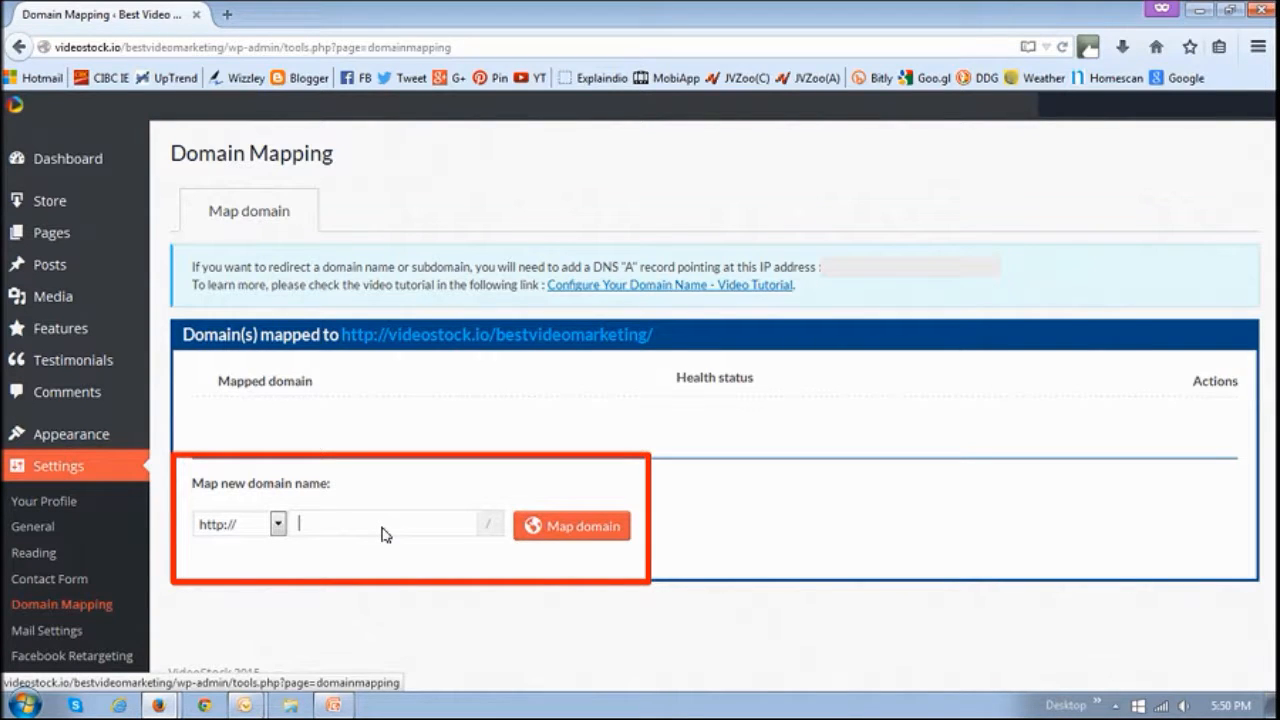
Enter bestvideoadvertising.com in Domain Mapping's Map new domain name field
text(bestvideoadvertising.com)
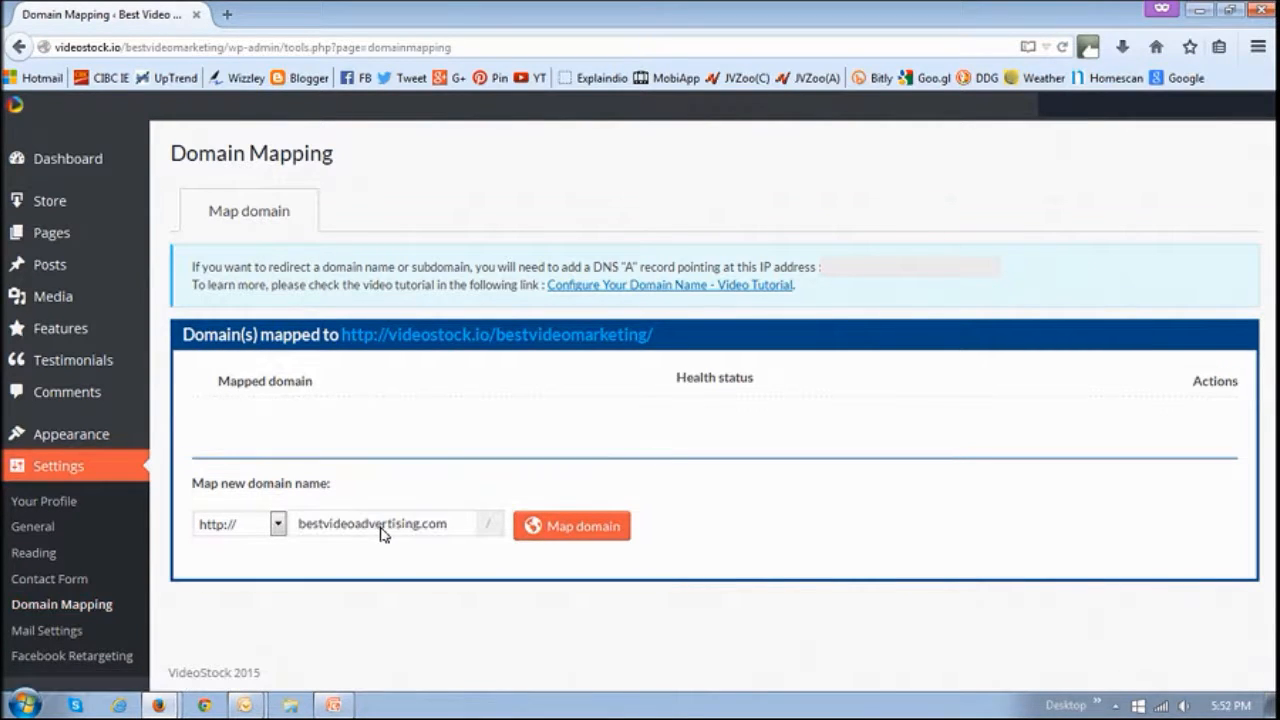
mouse_move(474, 544)
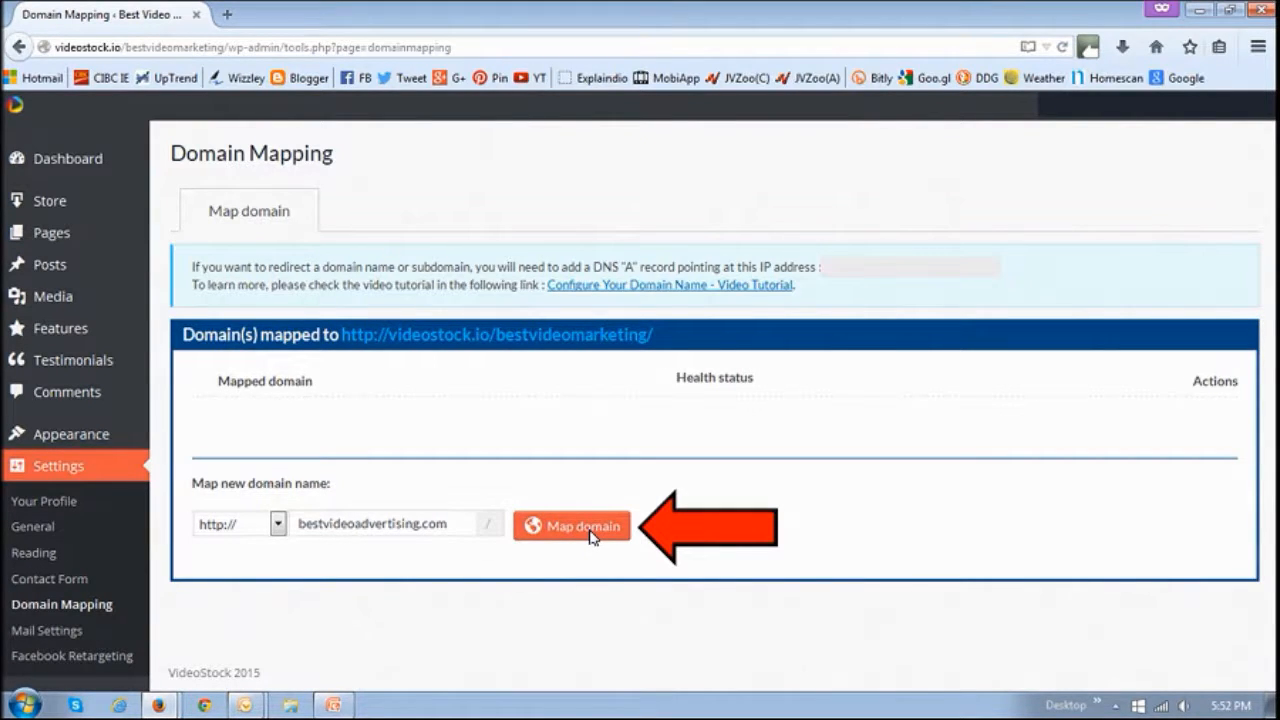
Map bestvideoadvertising.com to the VideoStock site so it lists with Valid health status
click(572, 524)
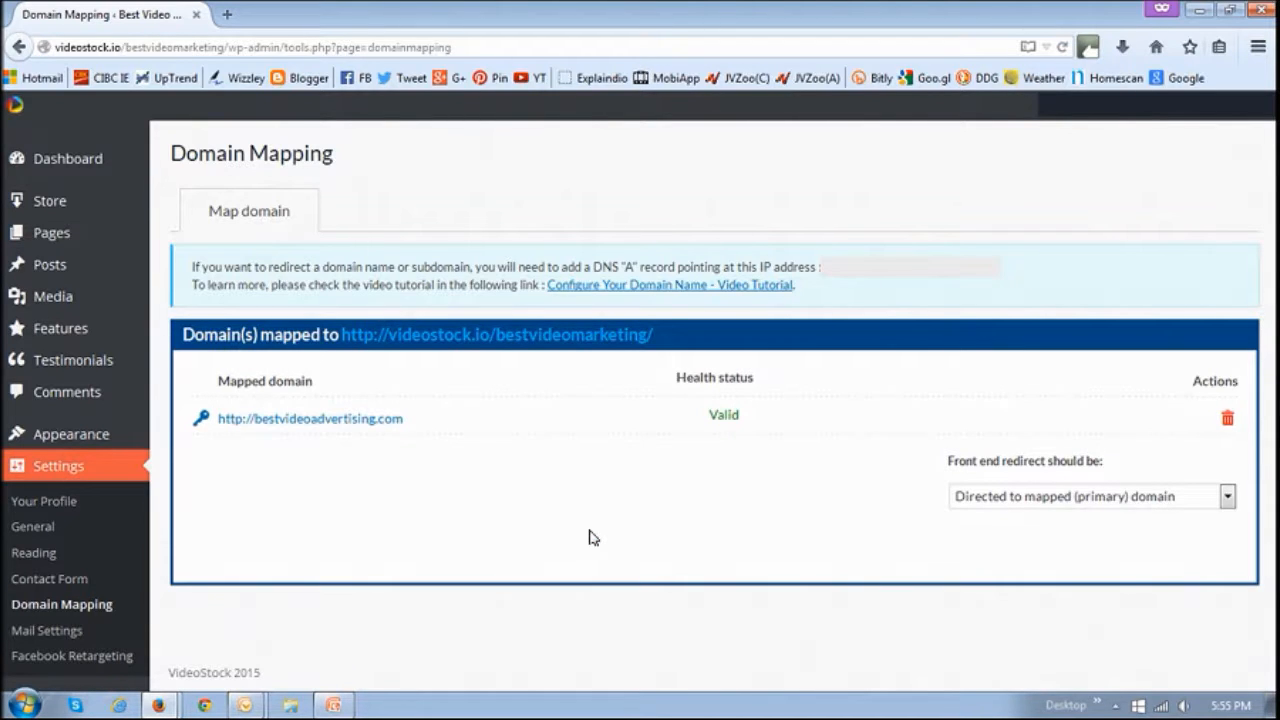
mouse_move(724, 436)
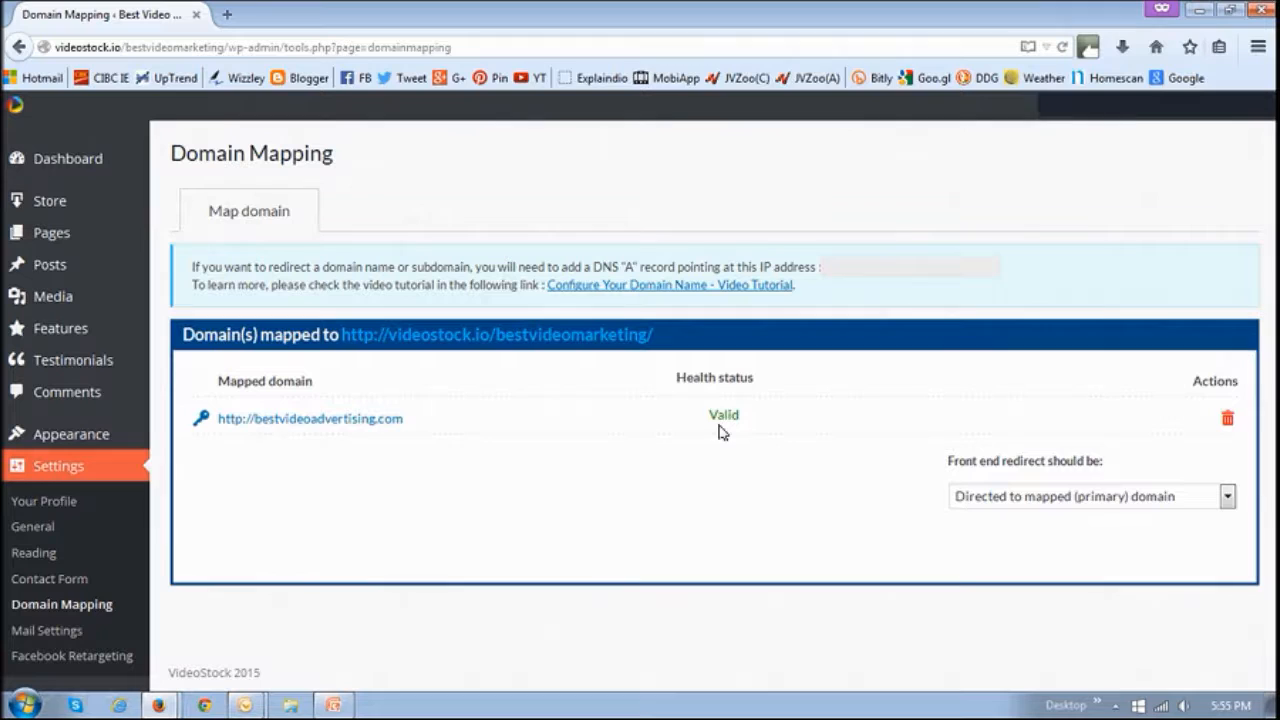
mouse_move(730, 444)
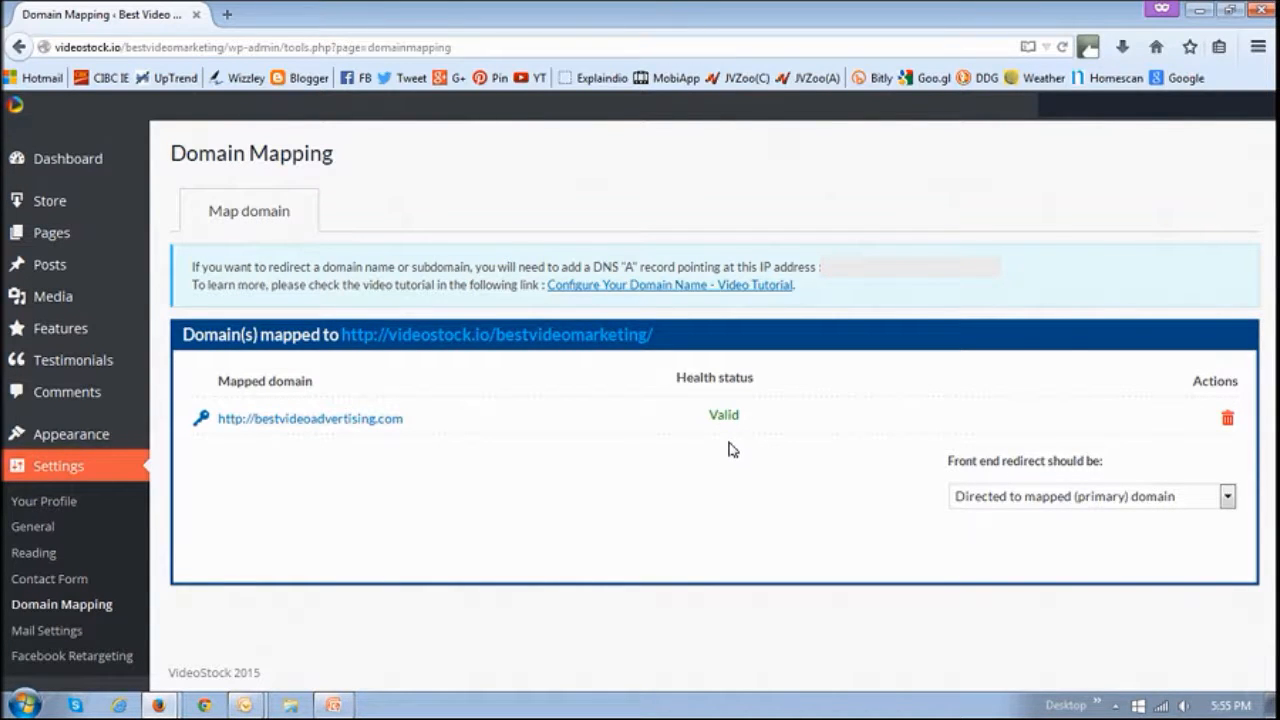
mouse_move(742, 456)
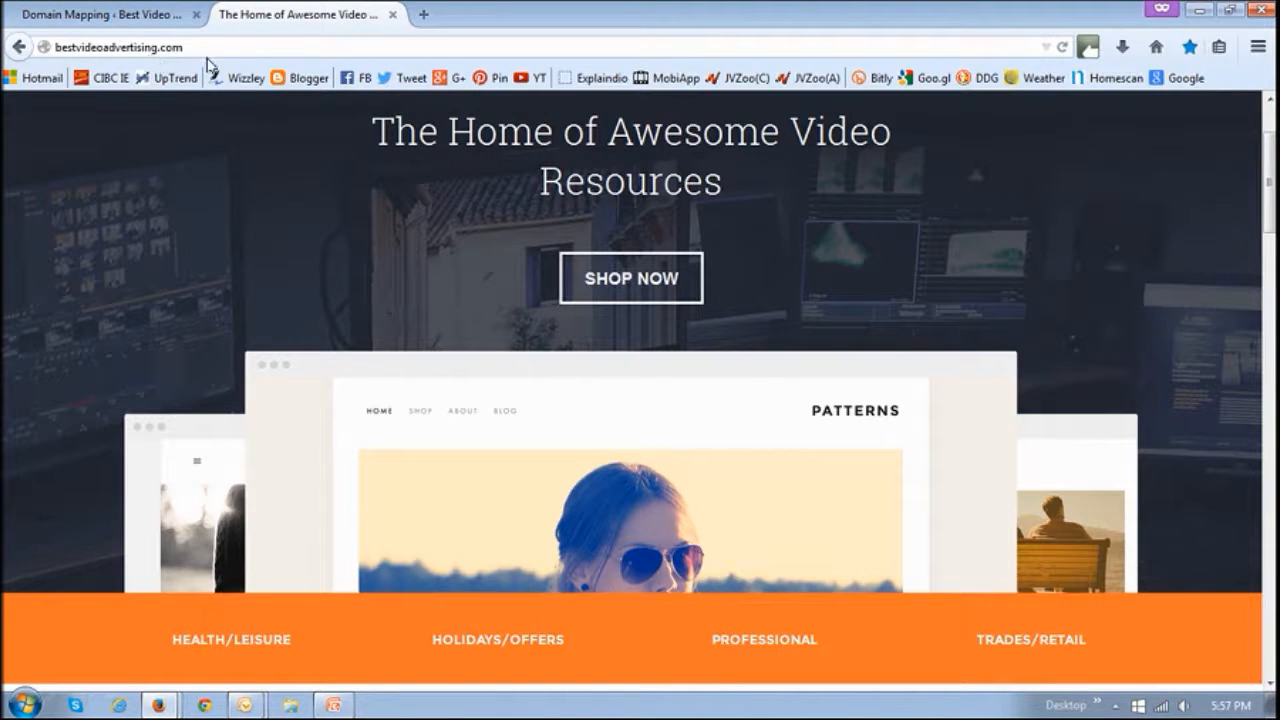
mouse_move(578, 388)
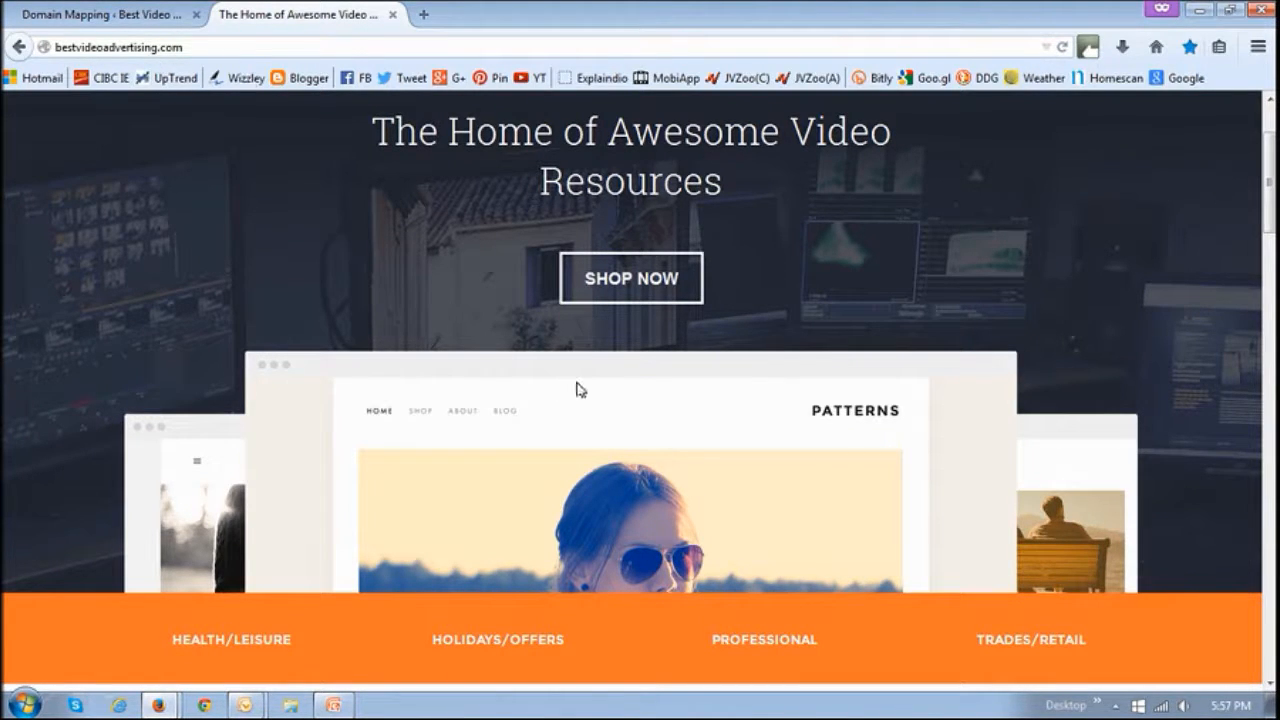
mouse_move(584, 390)
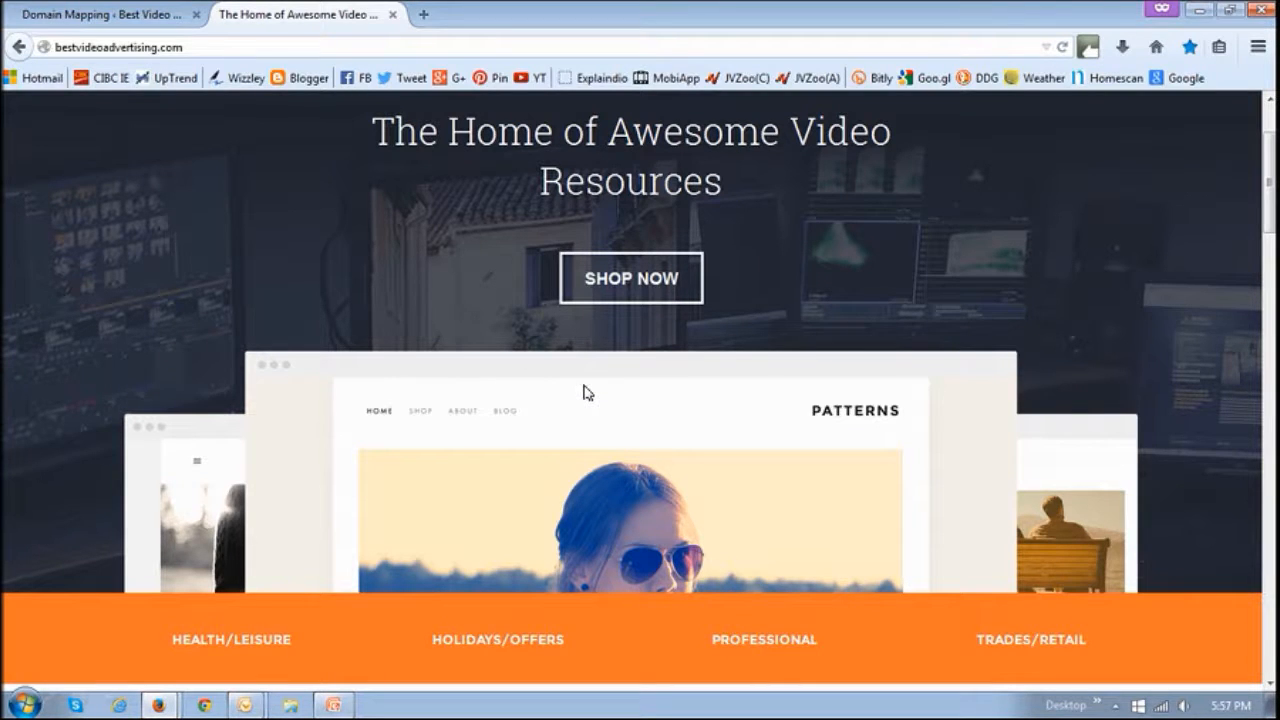
mouse_move(662, 424)
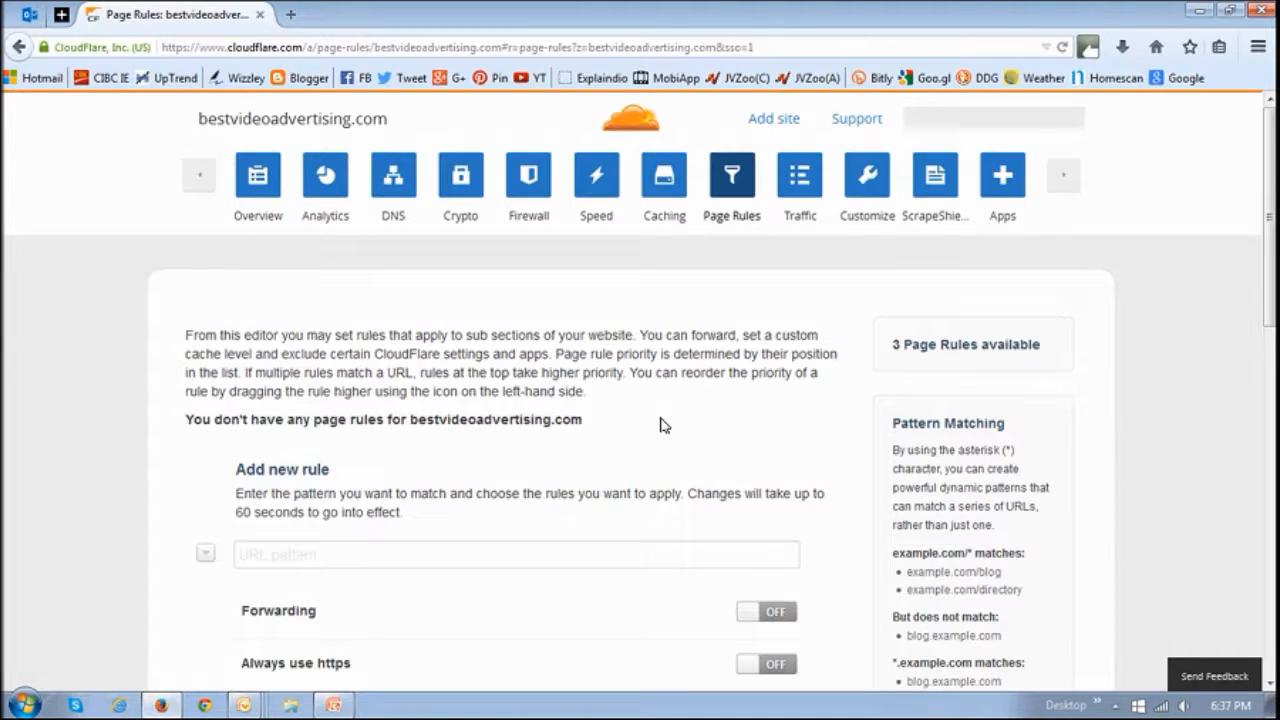
mouse_move(756, 290)
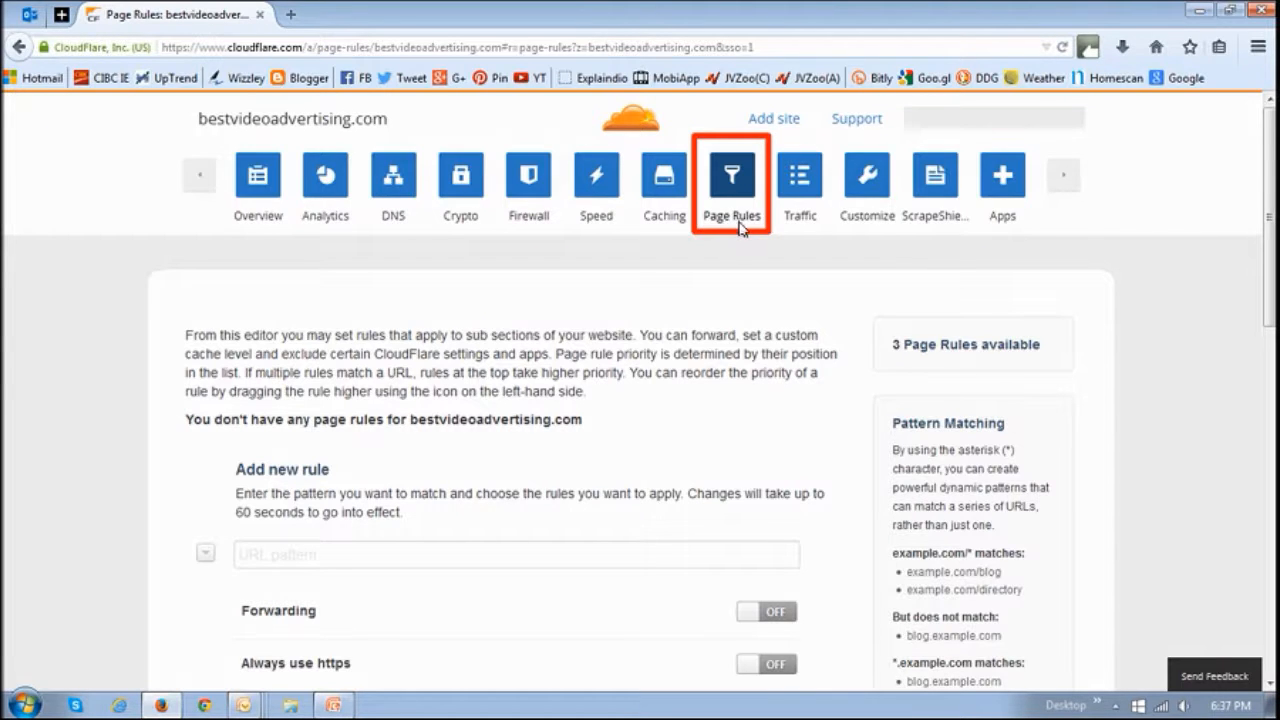
Scroll through the Add new rule form's settings, from Forwarding to Browser Integrity Check
scroll(down, 3)
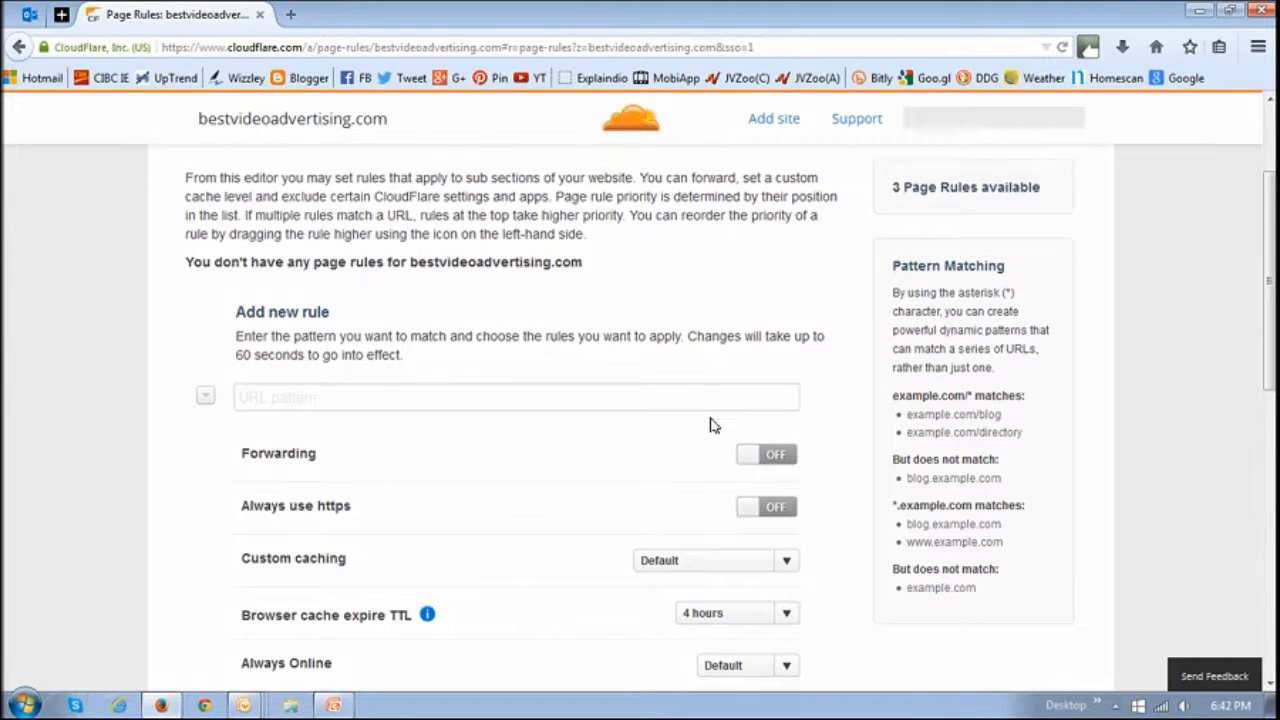
scroll(down, 3)
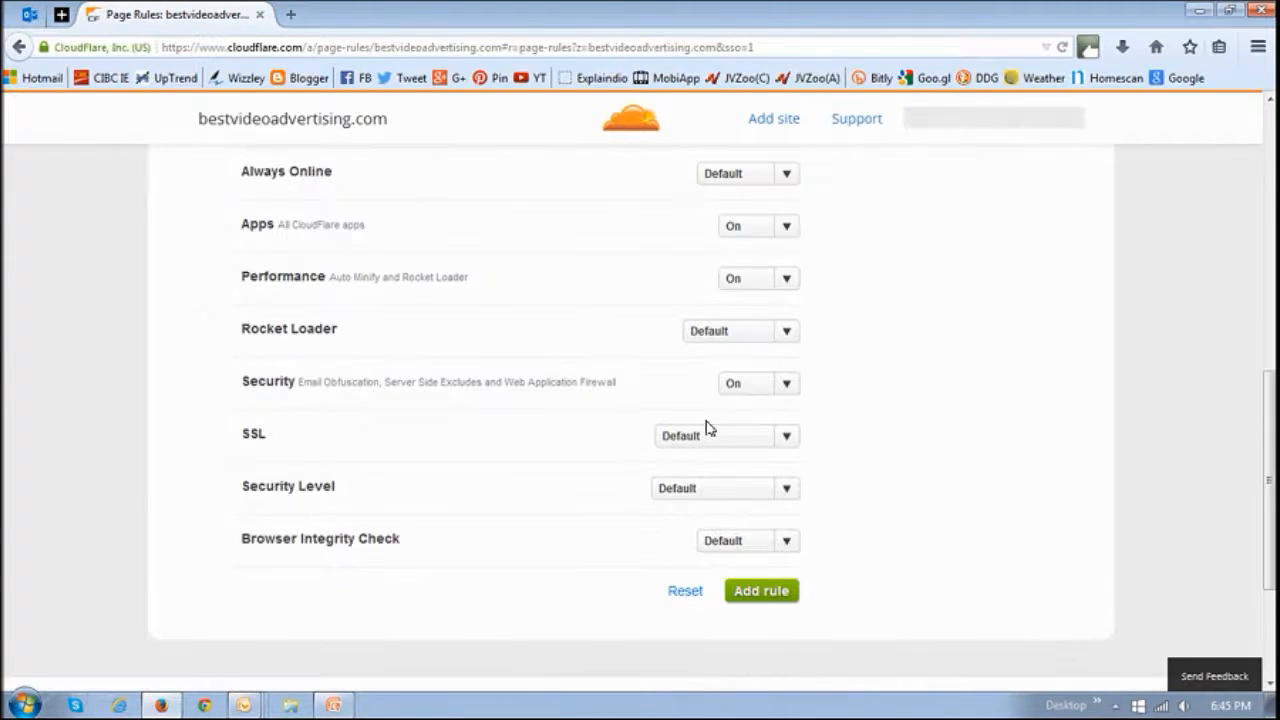